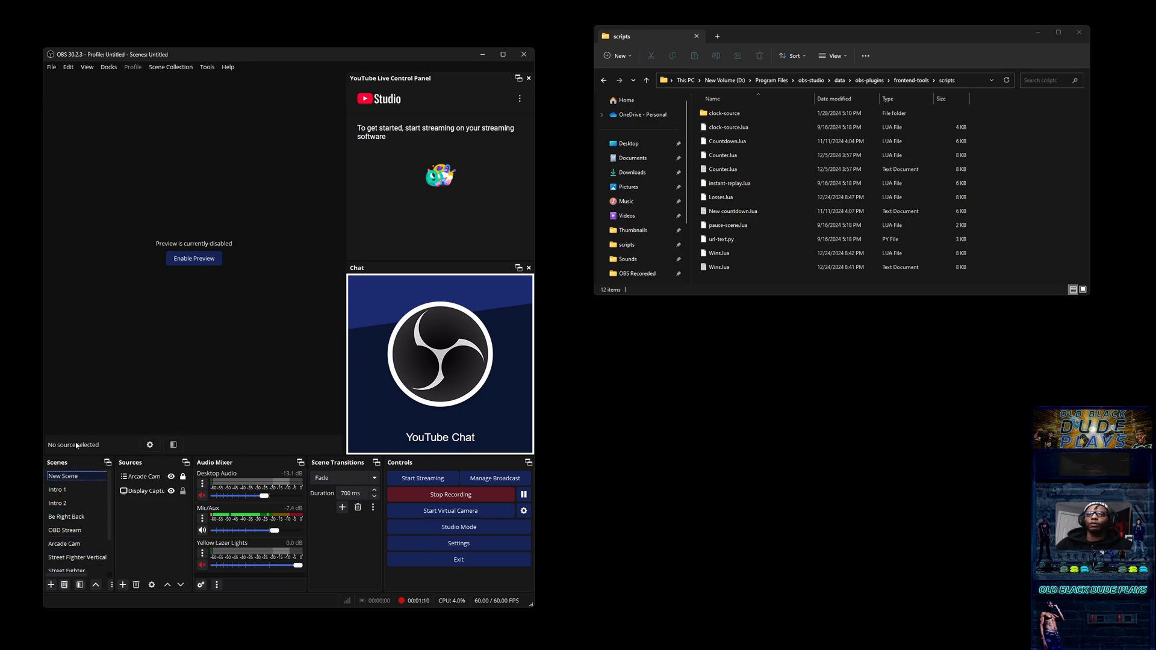
Add a Text (GDI+) source to the New Scene scene
click(62, 476)
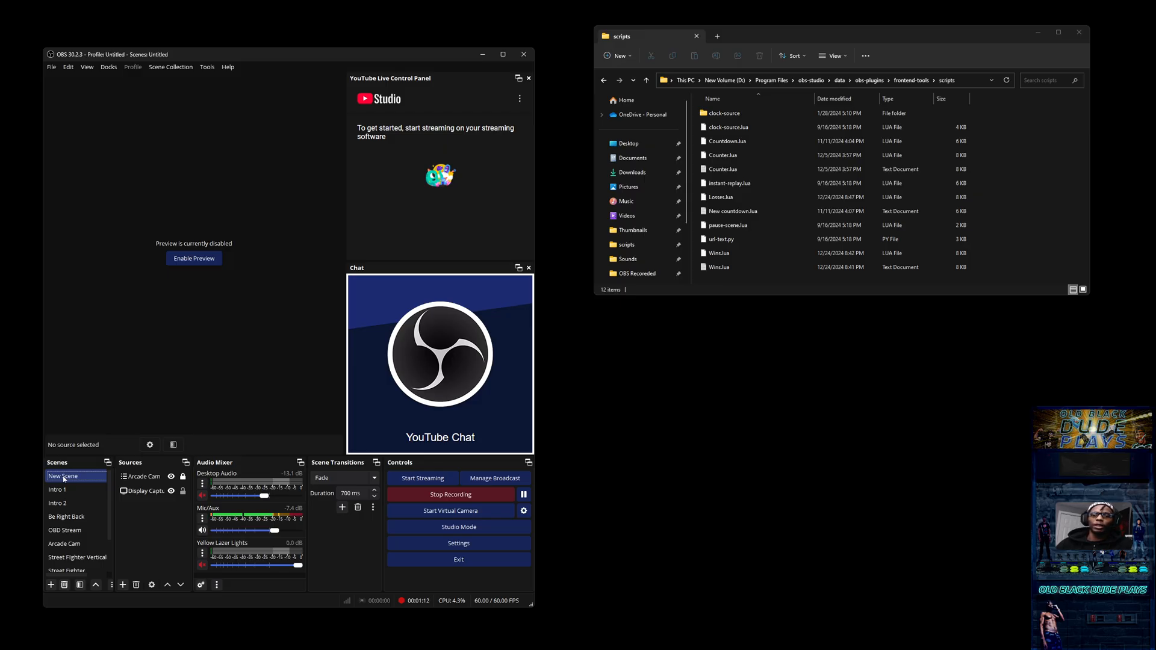
click(145, 492)
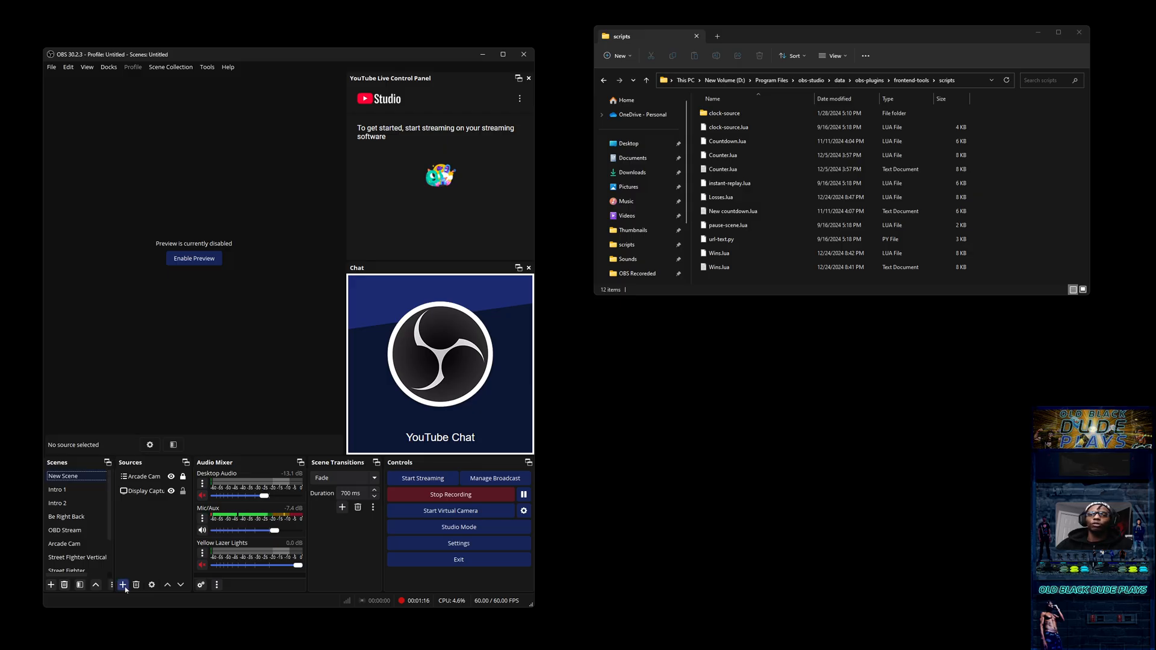
mouse_move(123, 585)
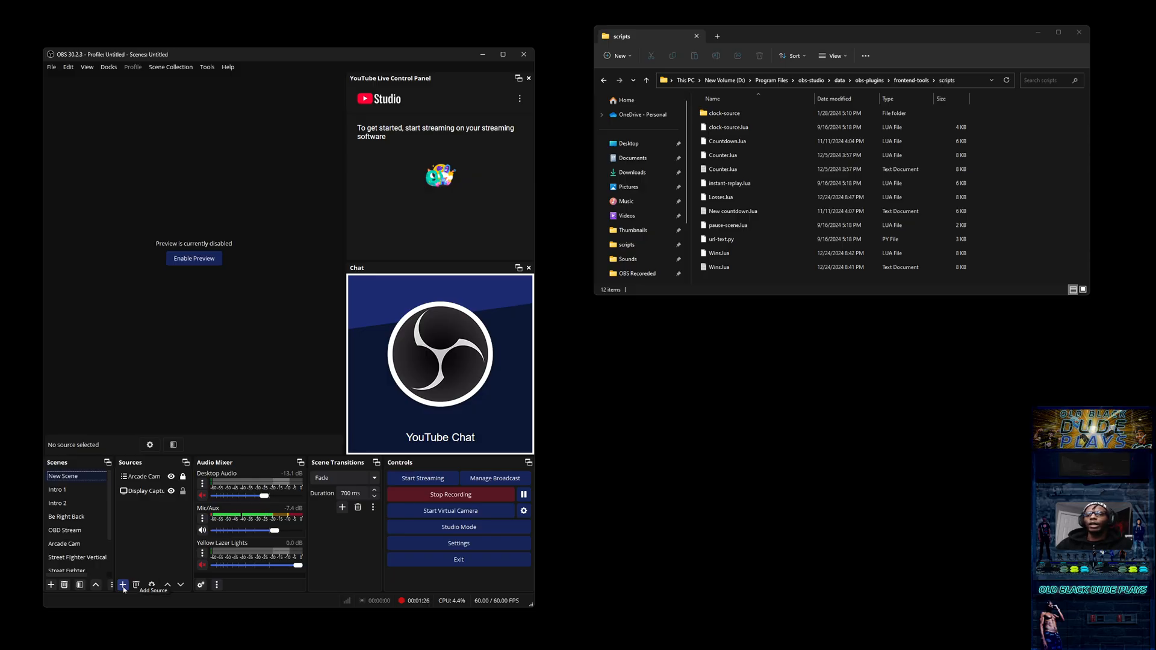
click(123, 585)
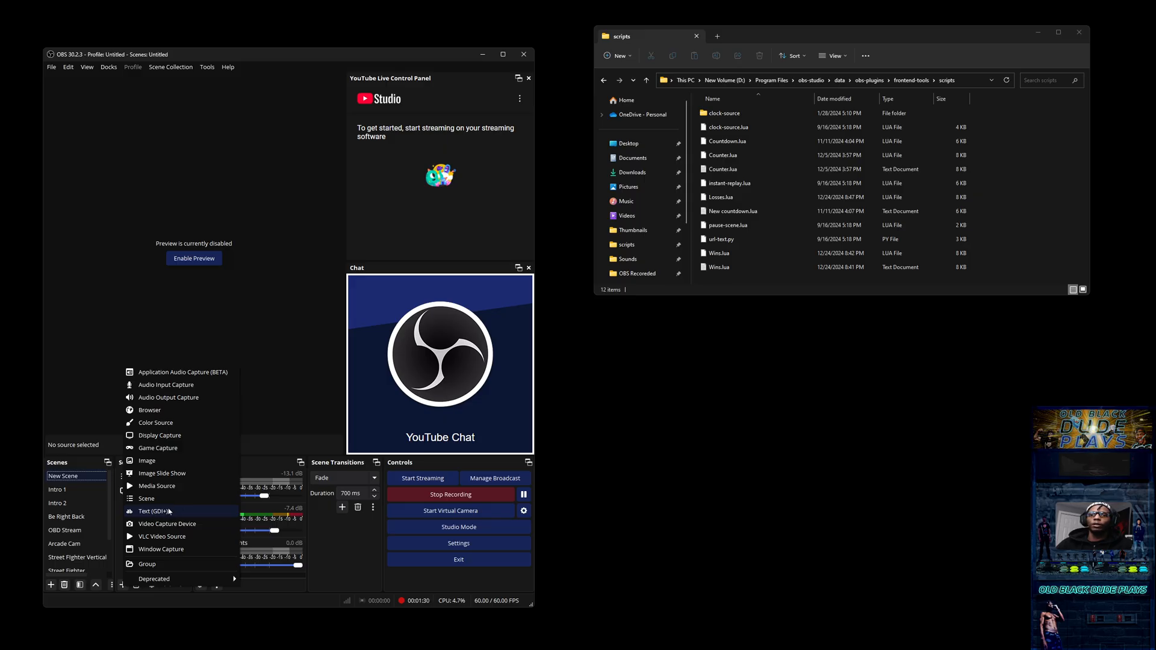
click(153, 510)
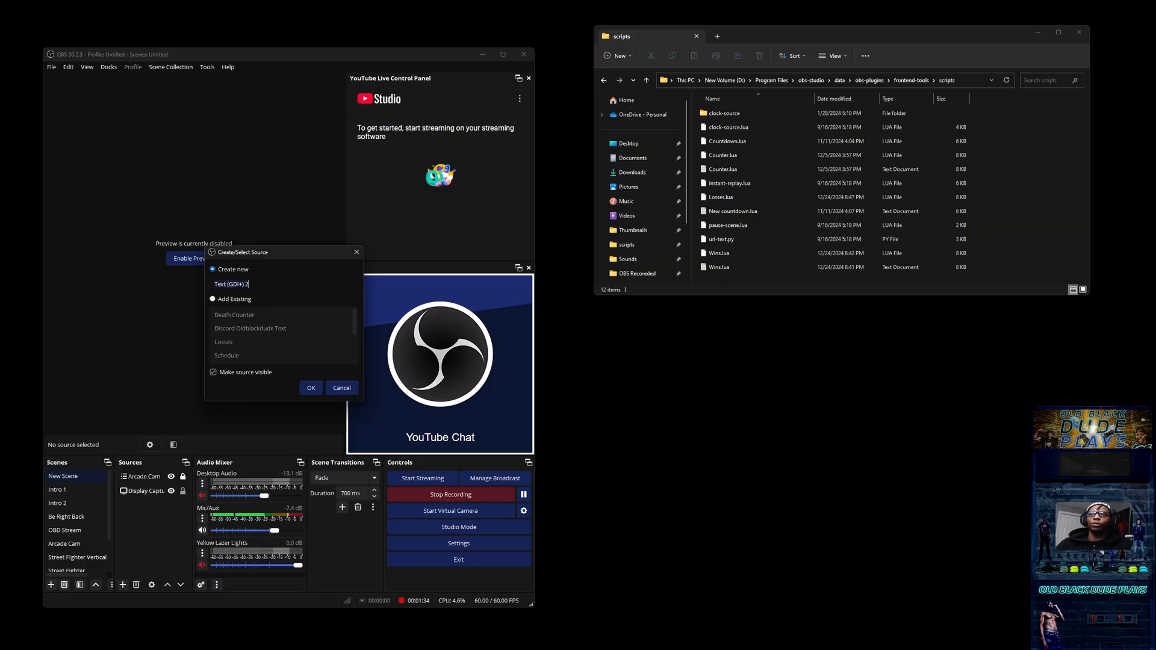
Name the source 'New Death Counter' and accept its default properties
click(284, 284)
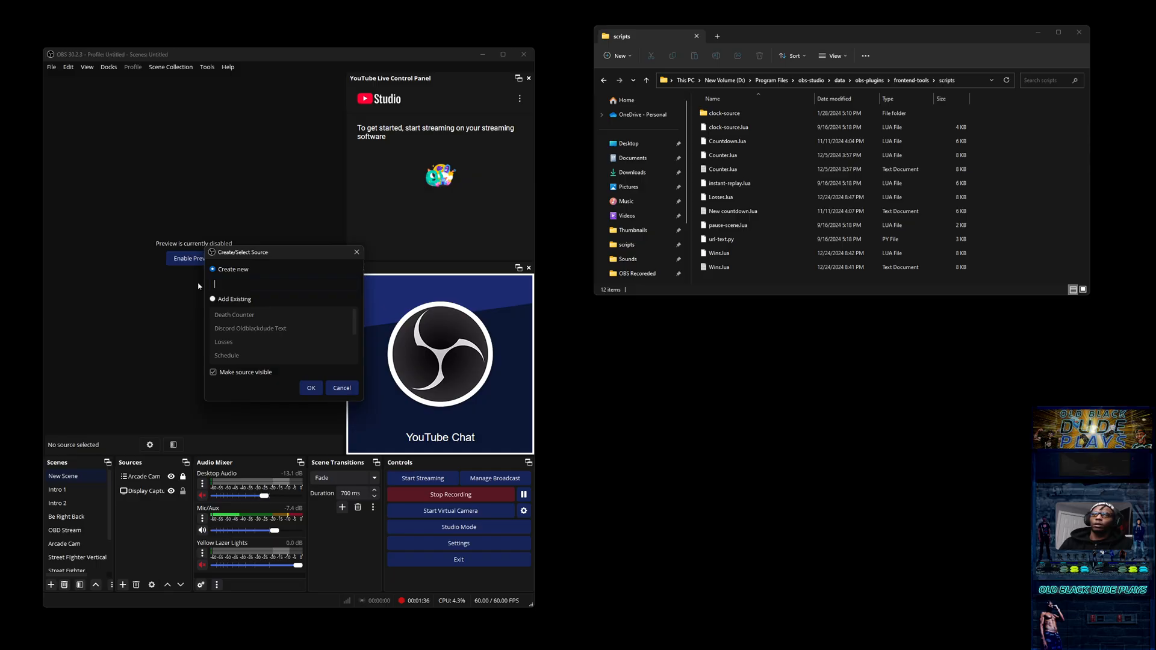
text(New Death Counter)
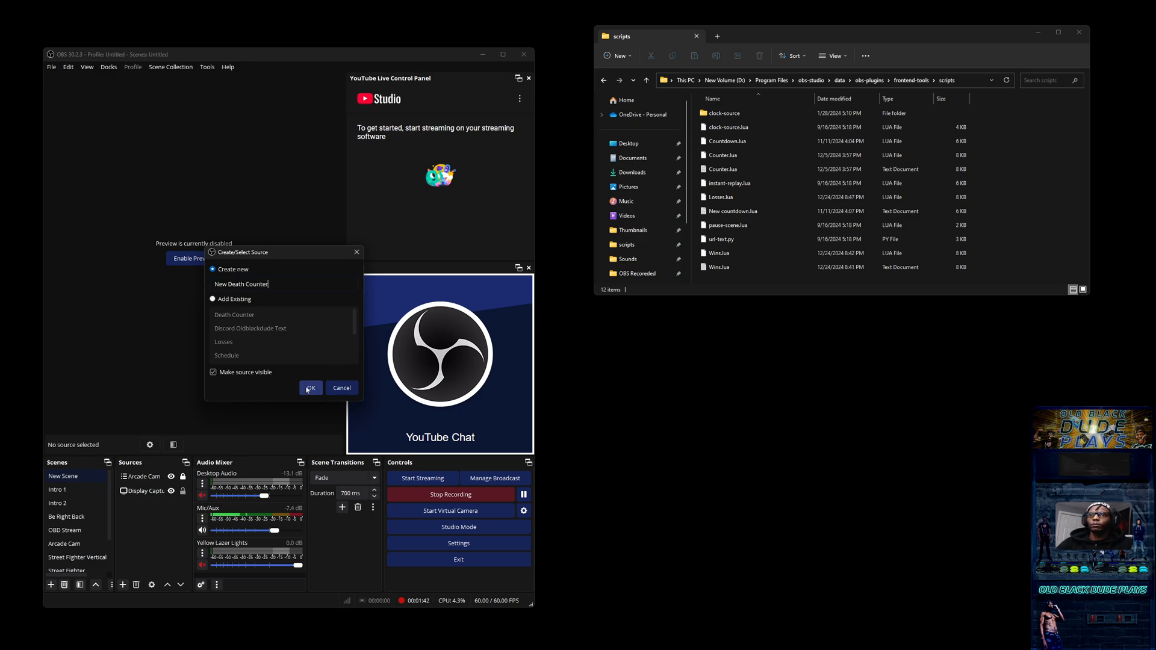
click(309, 388)
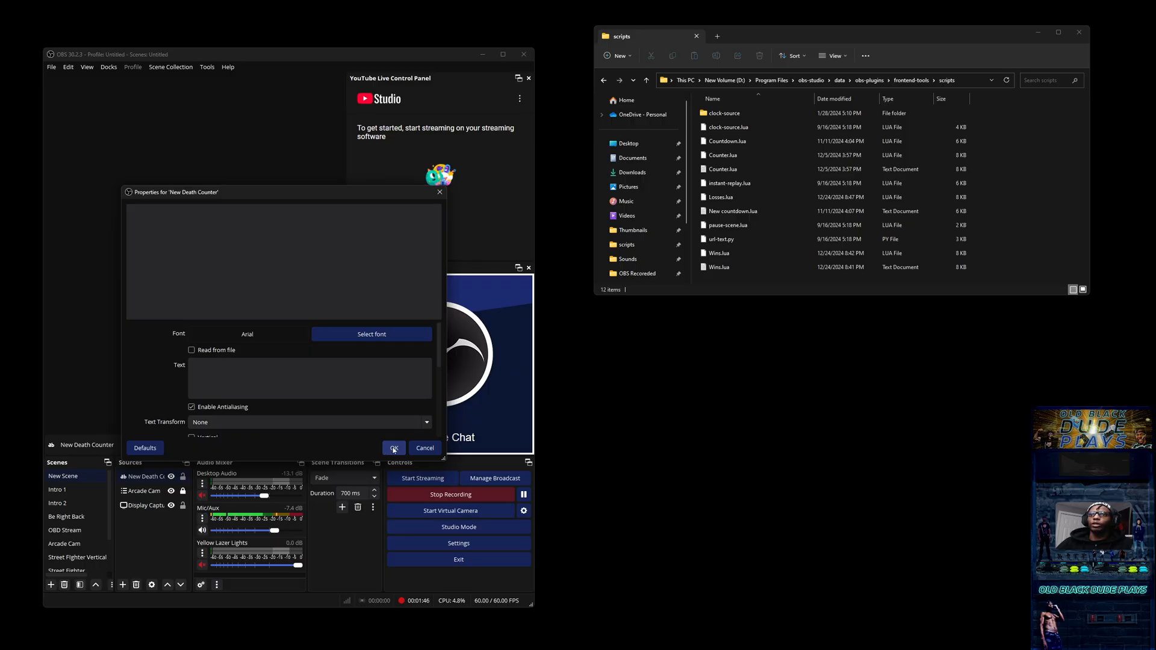
click(394, 448)
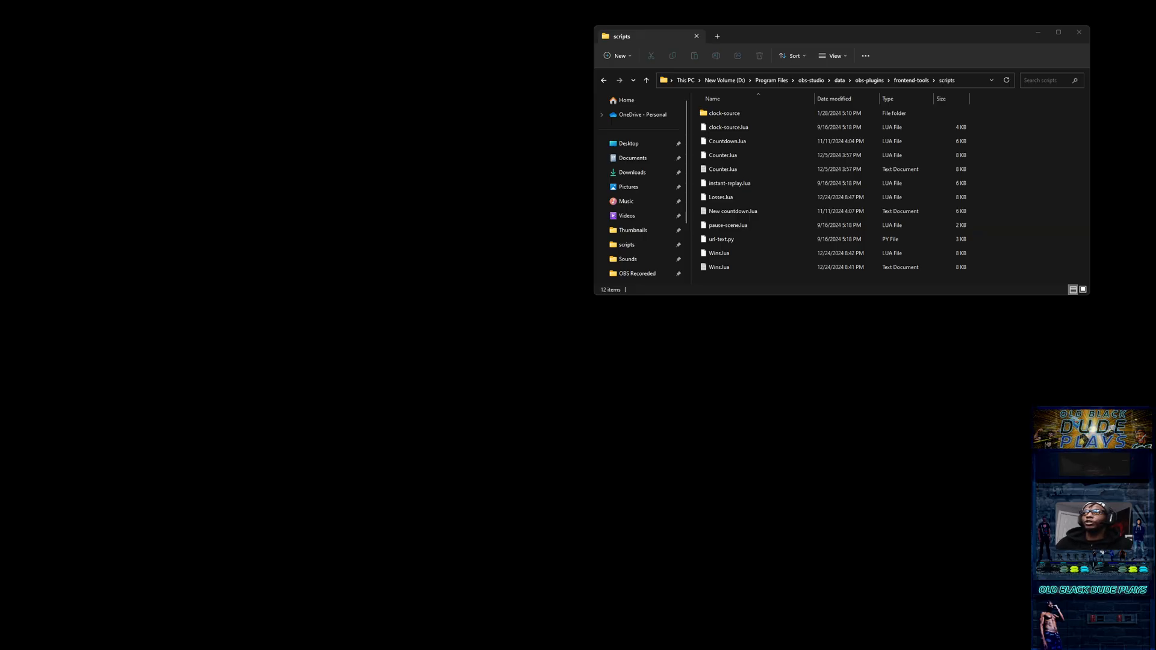
Create a new empty text document named New Death Counter in the scripts folder
click(720, 196)
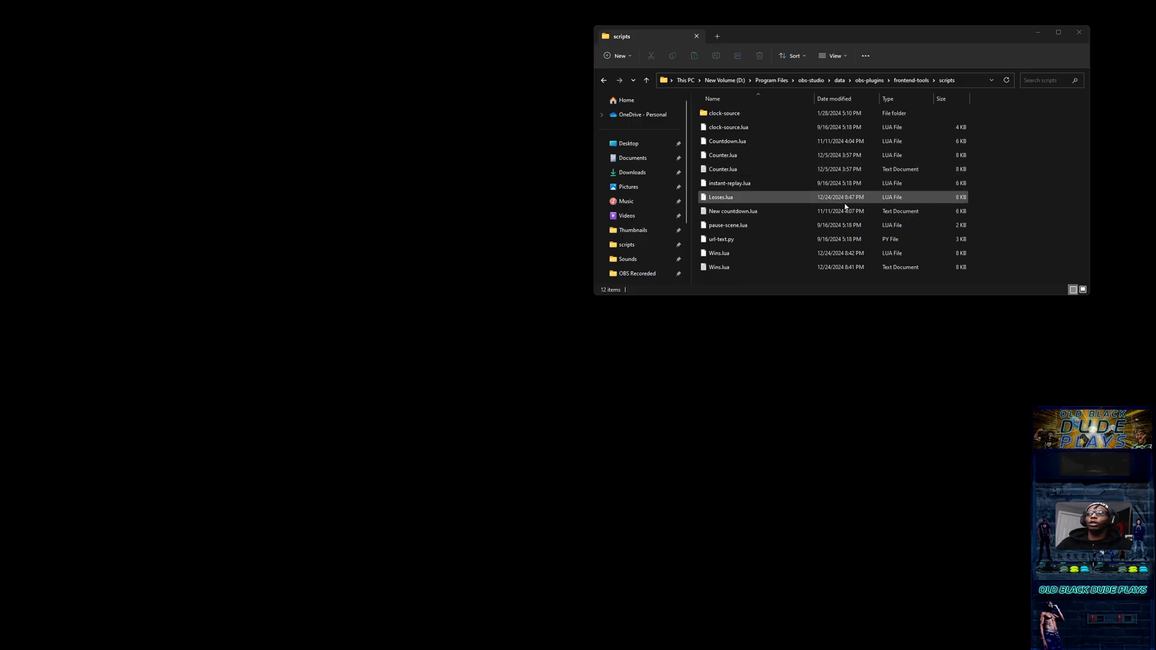
click(727, 225)
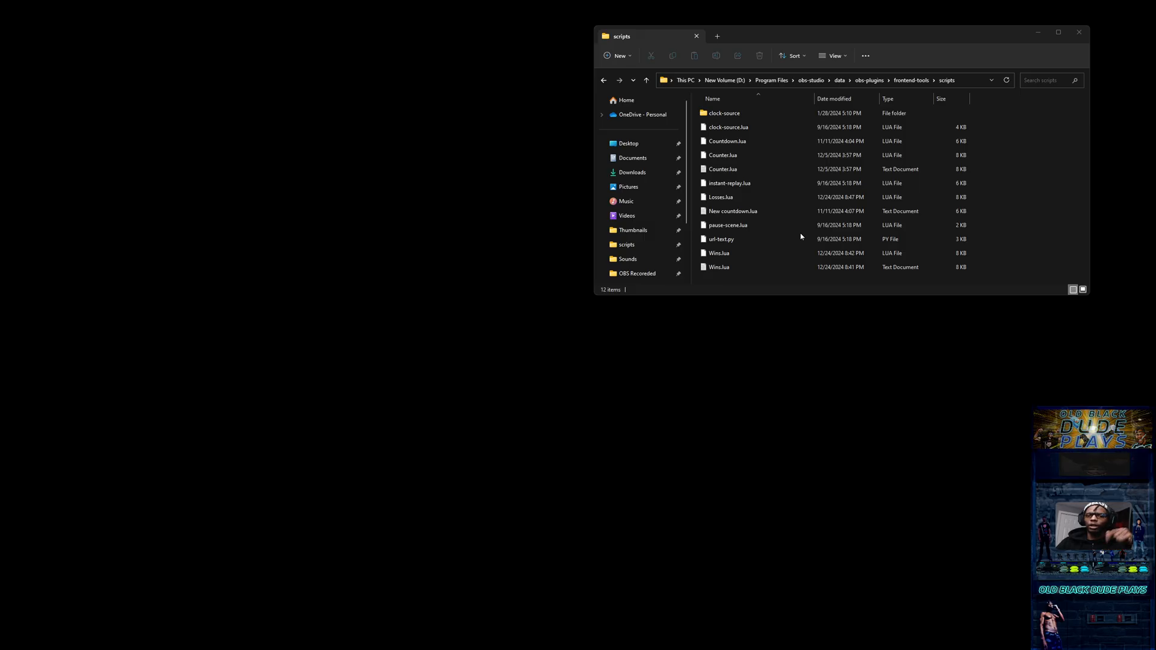
click(720, 239)
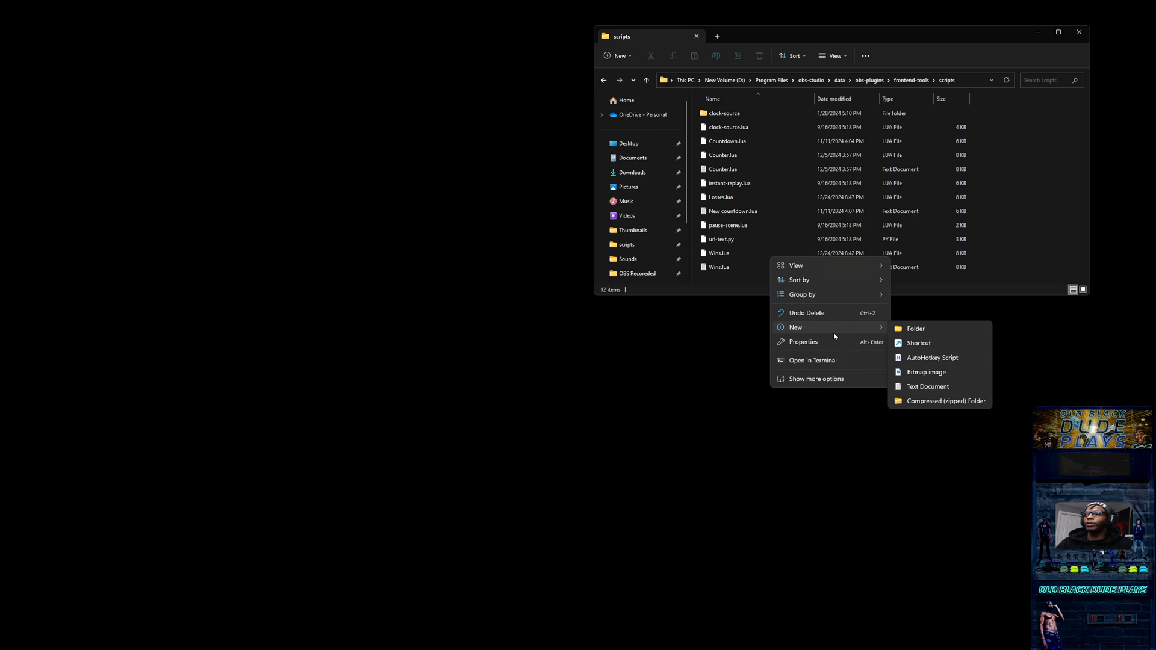
mouse_move(915, 327)
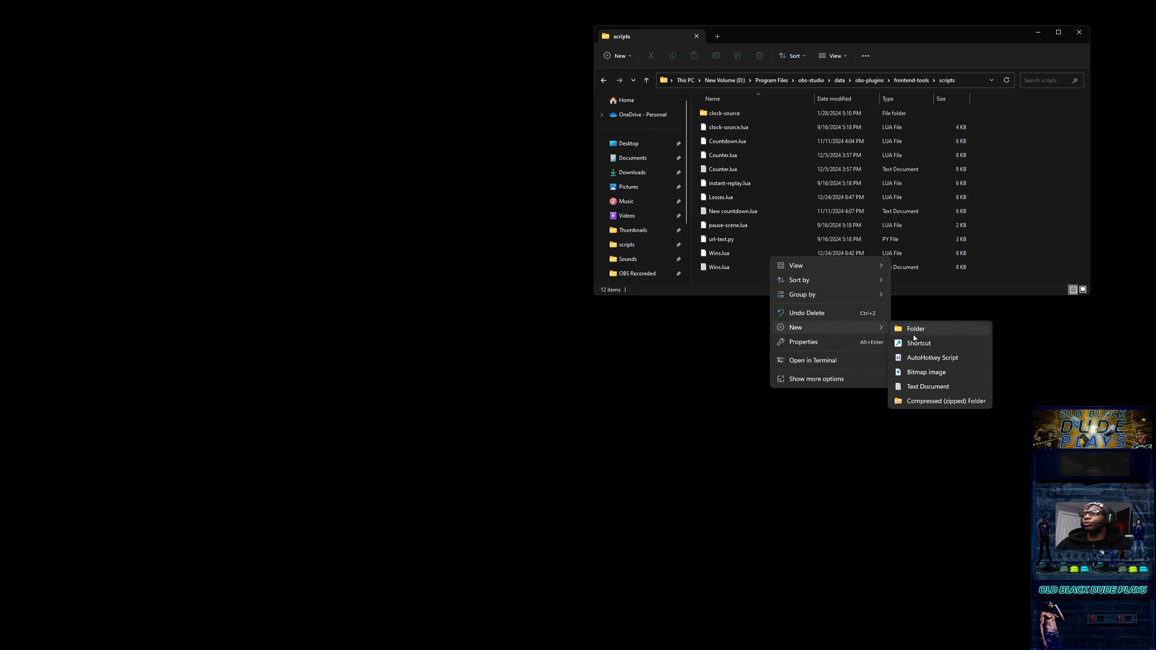
mouse_move(927, 387)
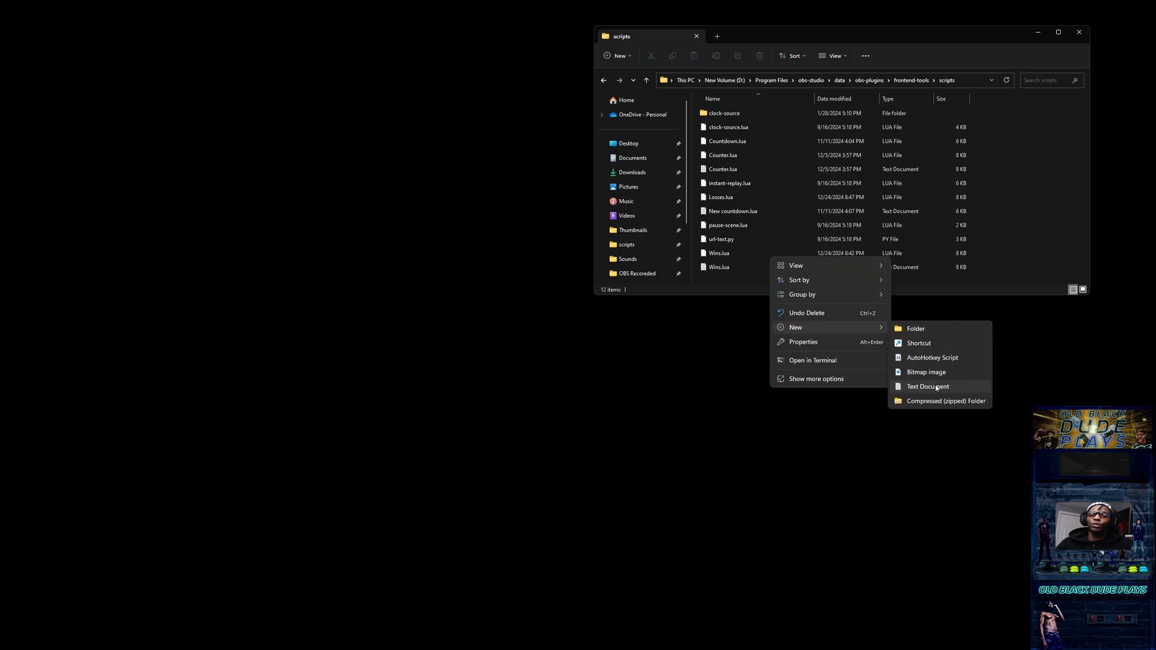
click(928, 386)
text(New Death Counter)
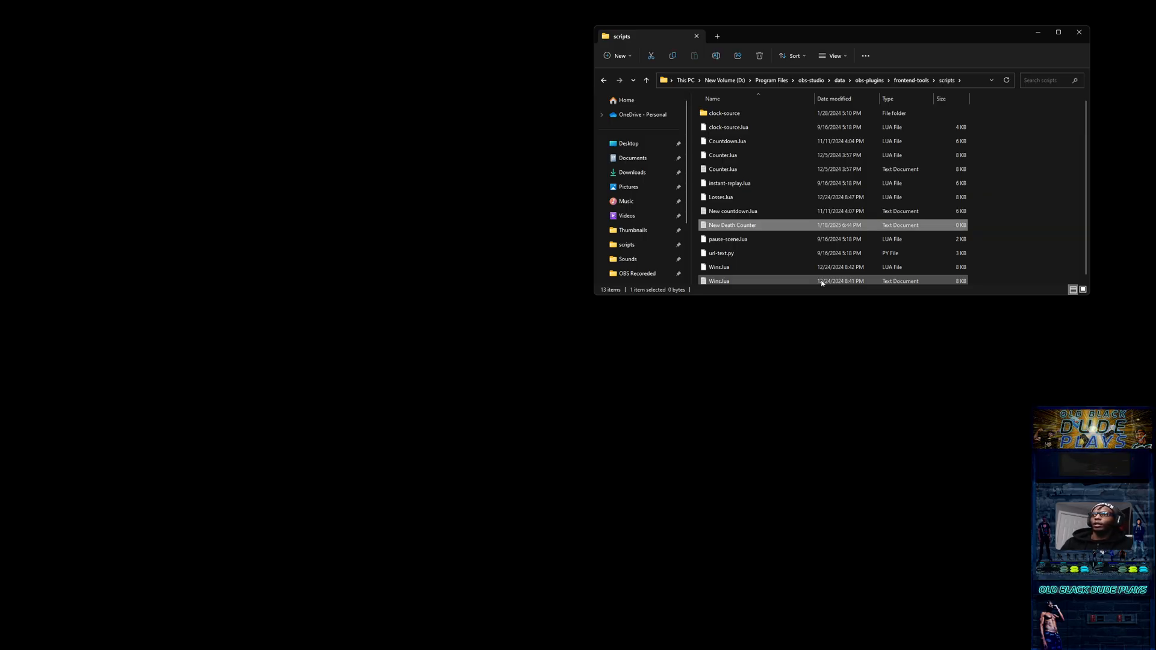
mouse_move(731, 225)
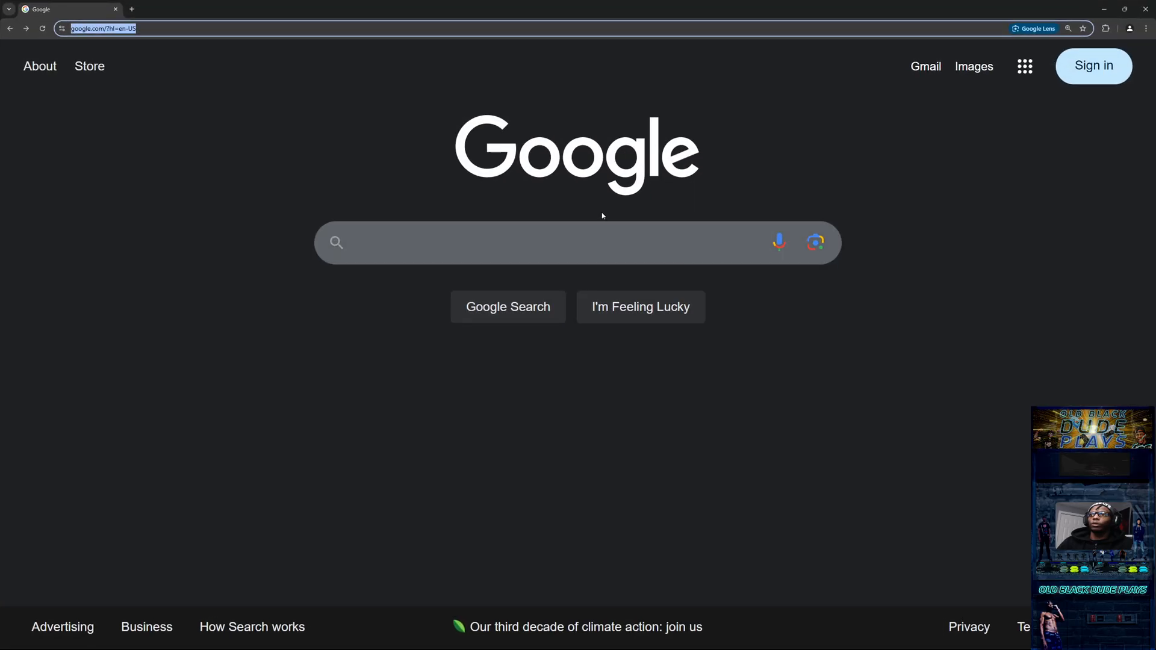
Load the tid-kijyun tally-counter gist page on gist.github.com
text(https://gist.github.com/tid-kijyun/477c723ea42d22903ebe6b6cee3f77a1)
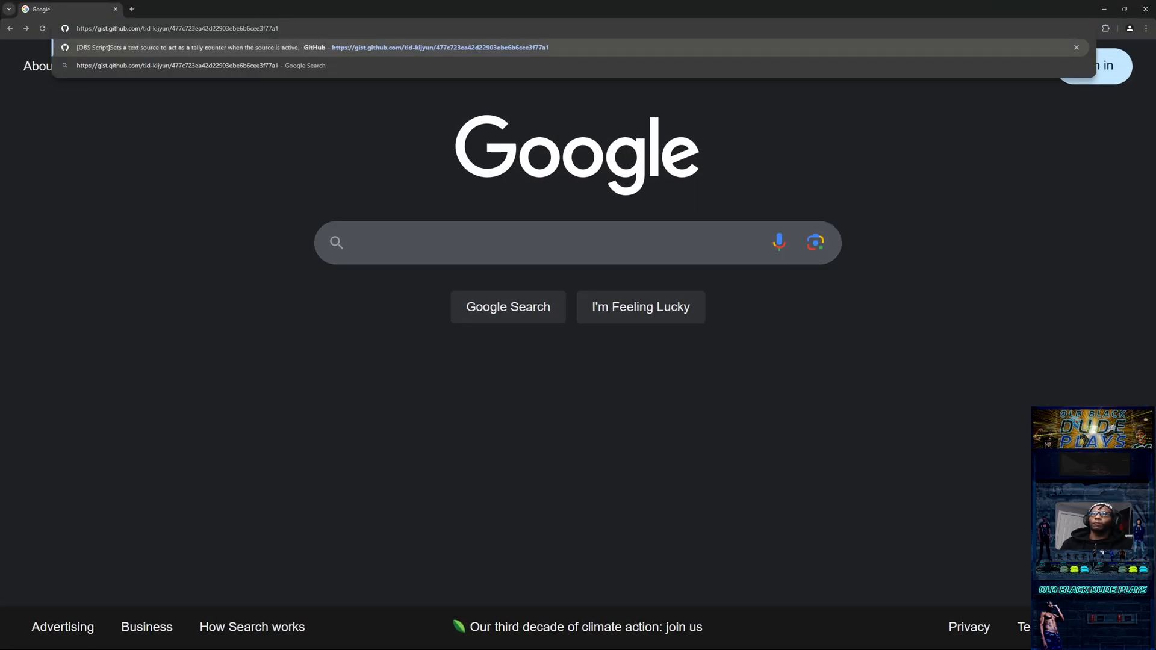
click(438, 47)
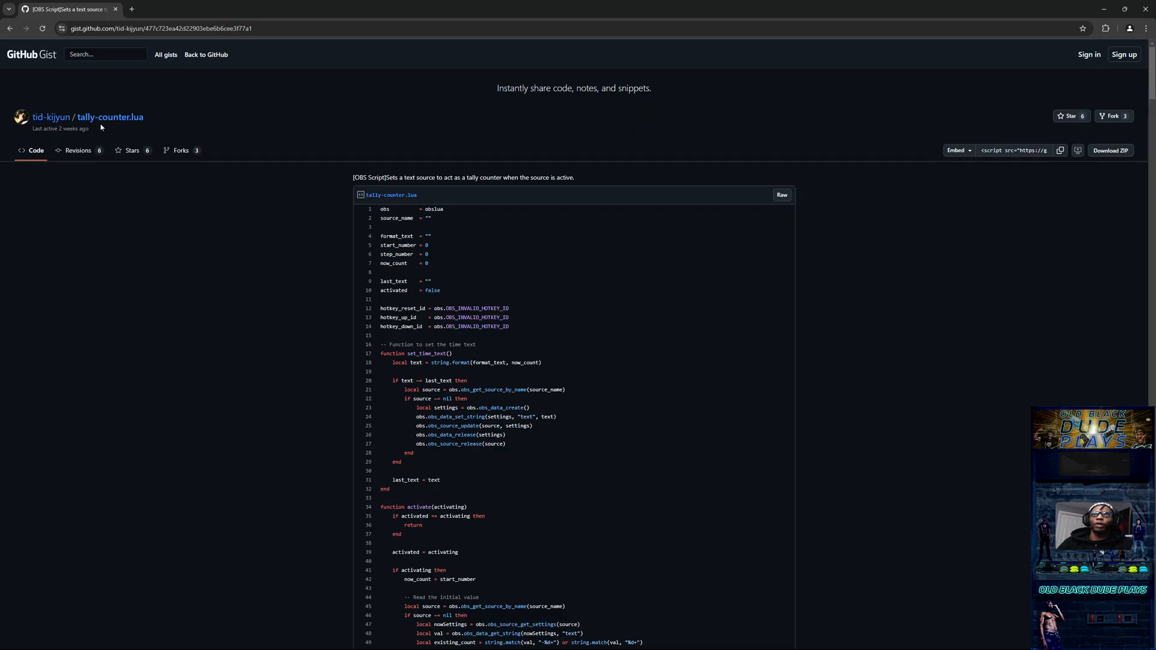
Scroll through the How to use screenshots and the tally-counter.lua code listing
scroll(down, 3)
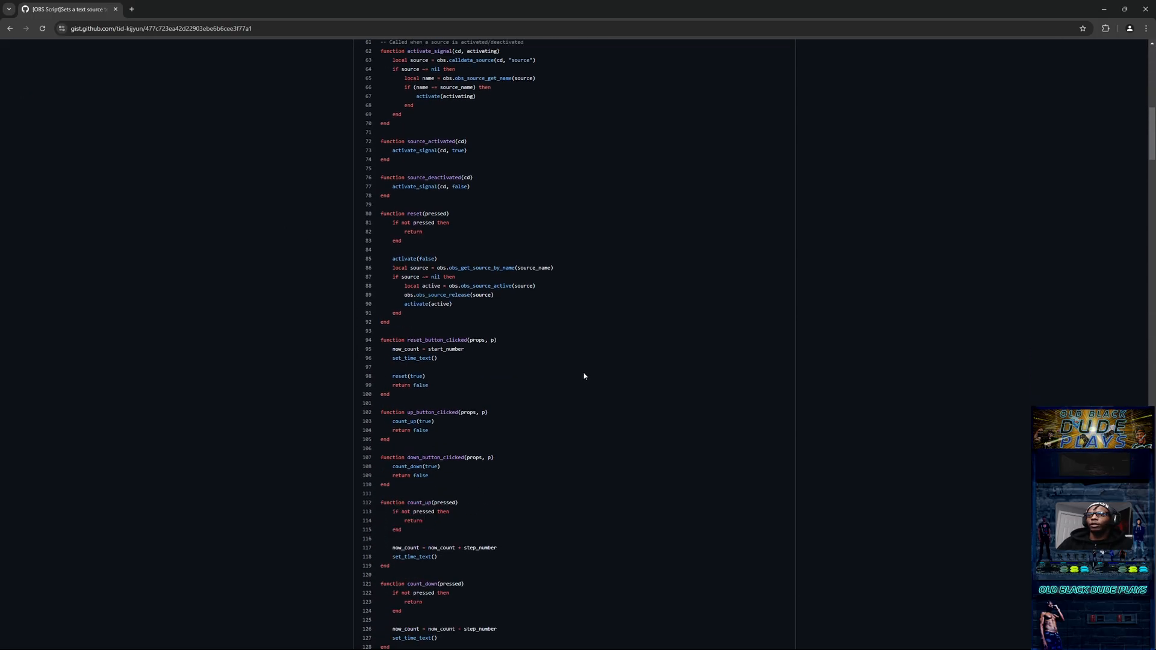
scroll(down, 3)
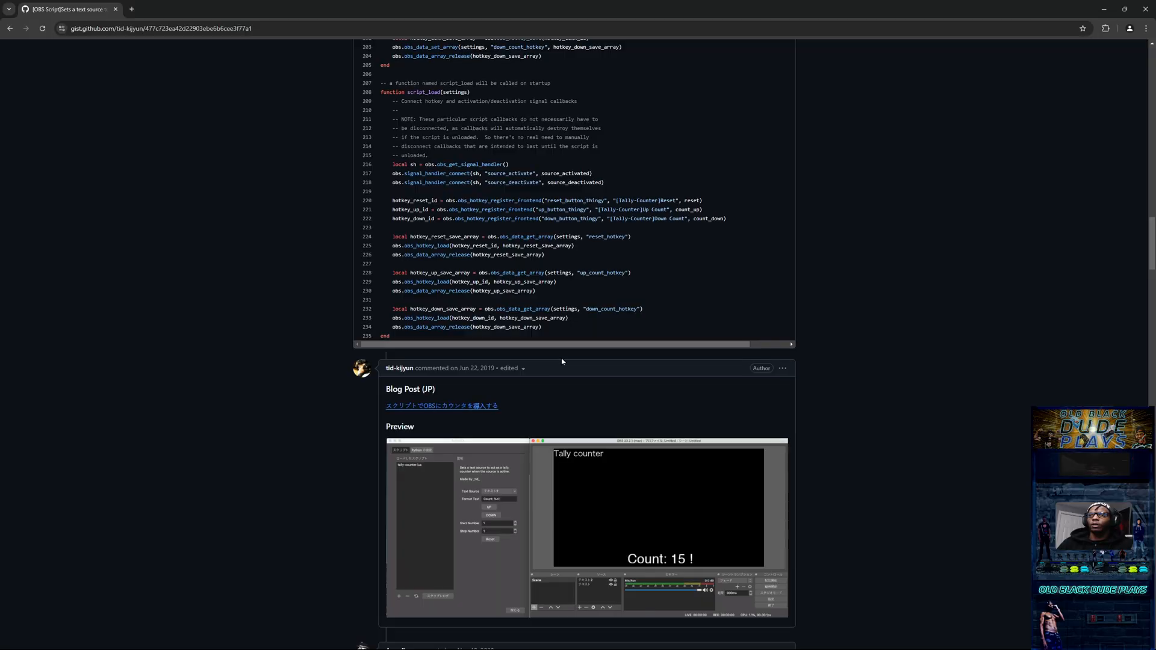
scroll(down, 3)
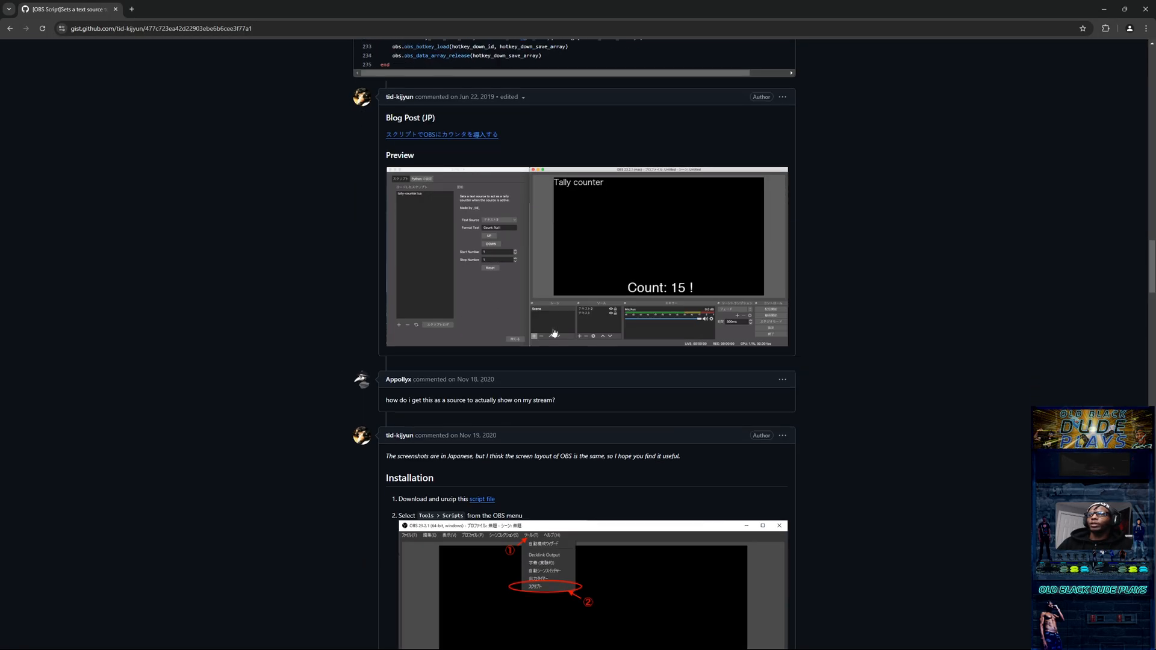
scroll(down, 3)
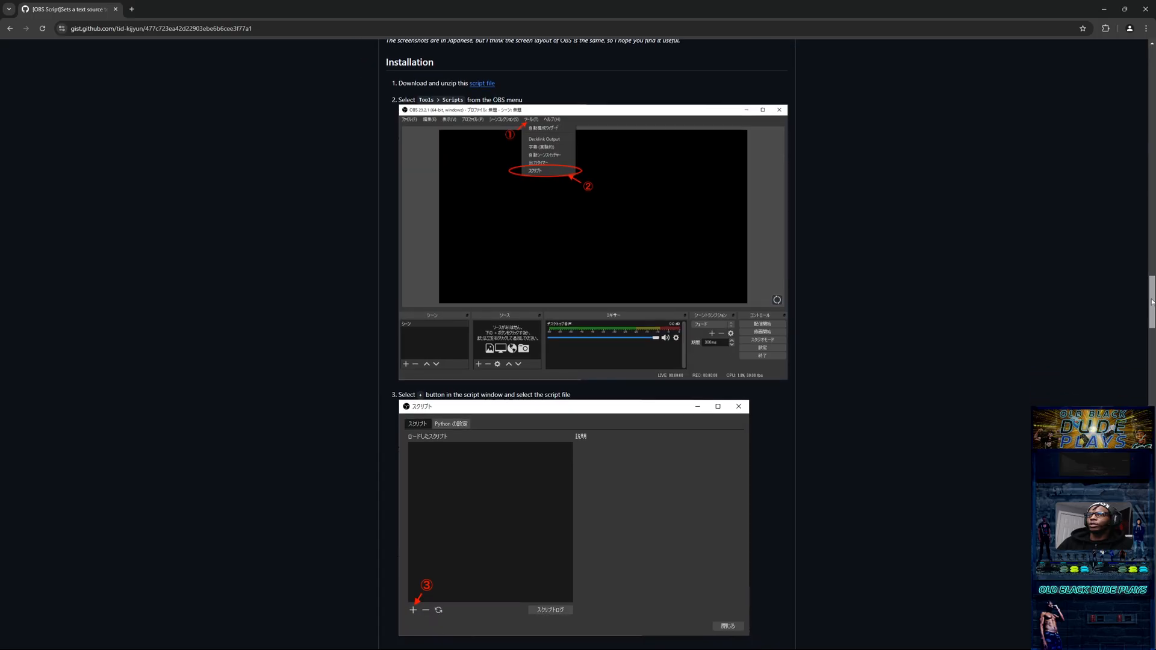
scroll(down, 3)
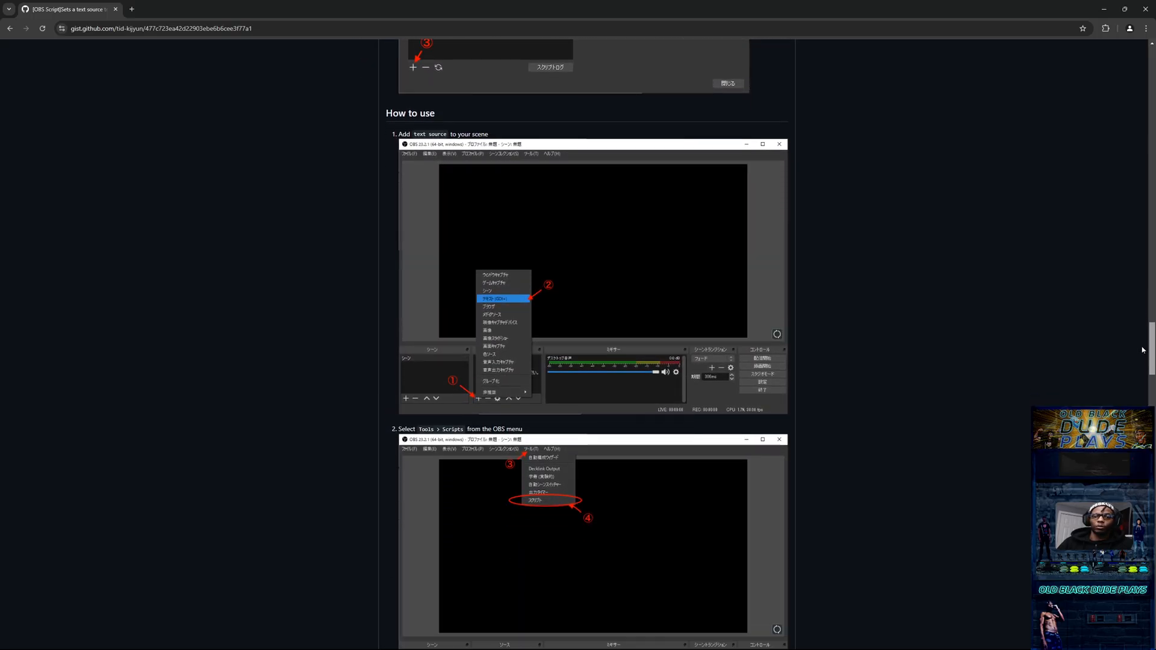
scroll(down, 3)
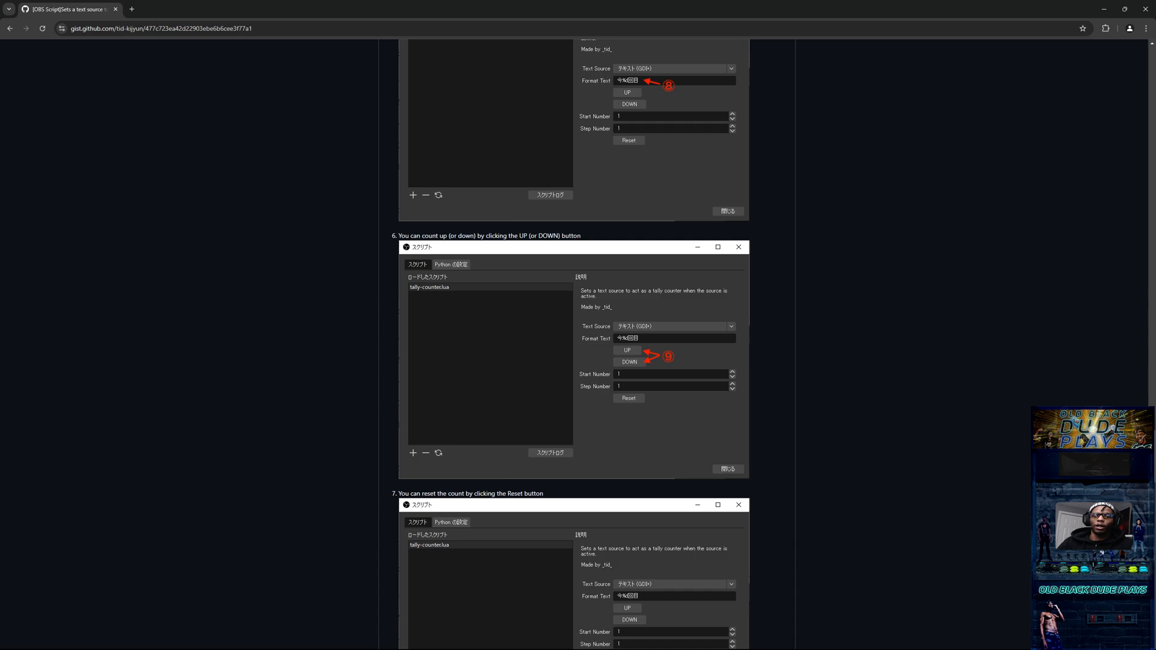
scroll(down, 3)
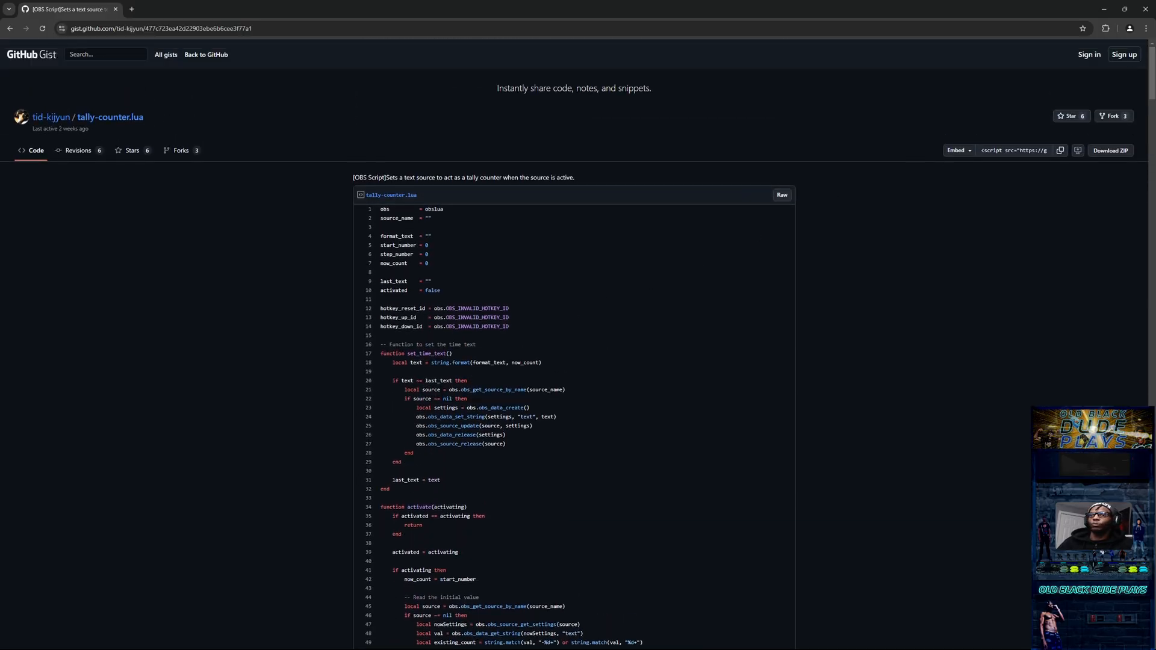
scroll(down, 3)
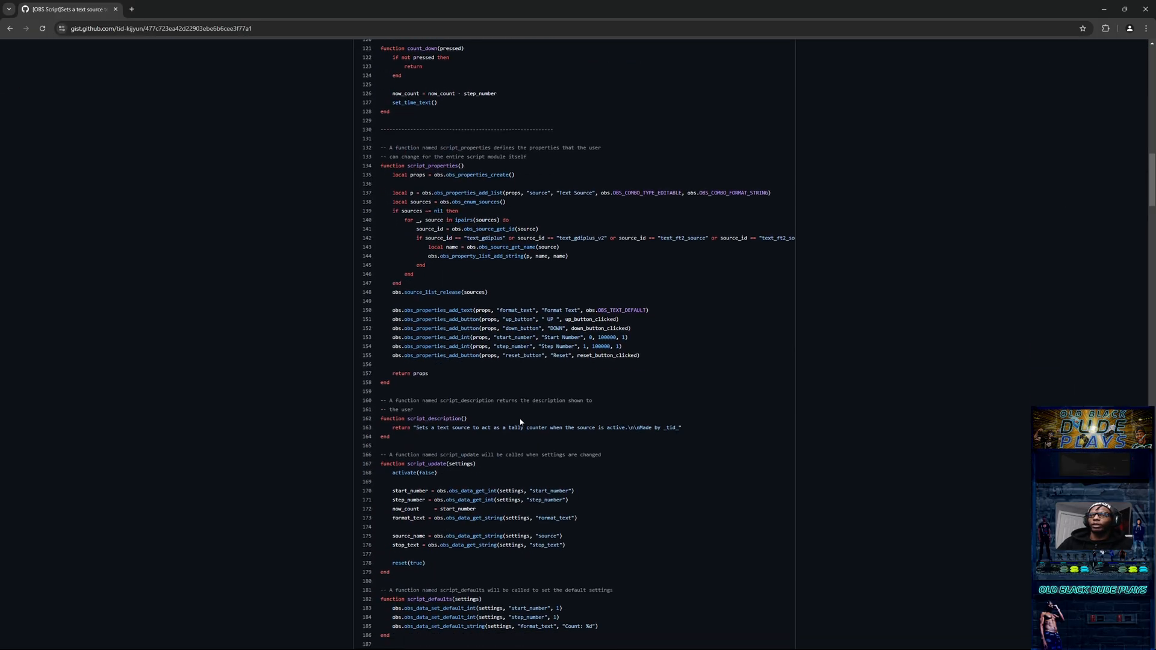
scroll(down, 3)
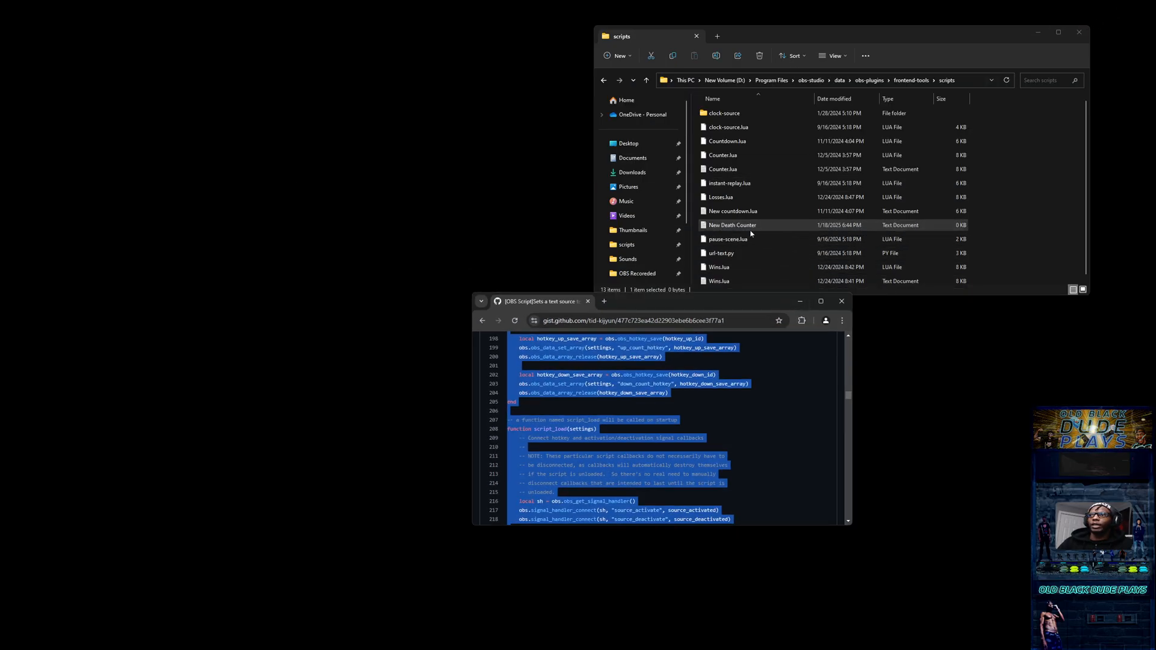
Open New Death Counter.txt and paste the copied tally-counter Lua code into it
click(732, 225)
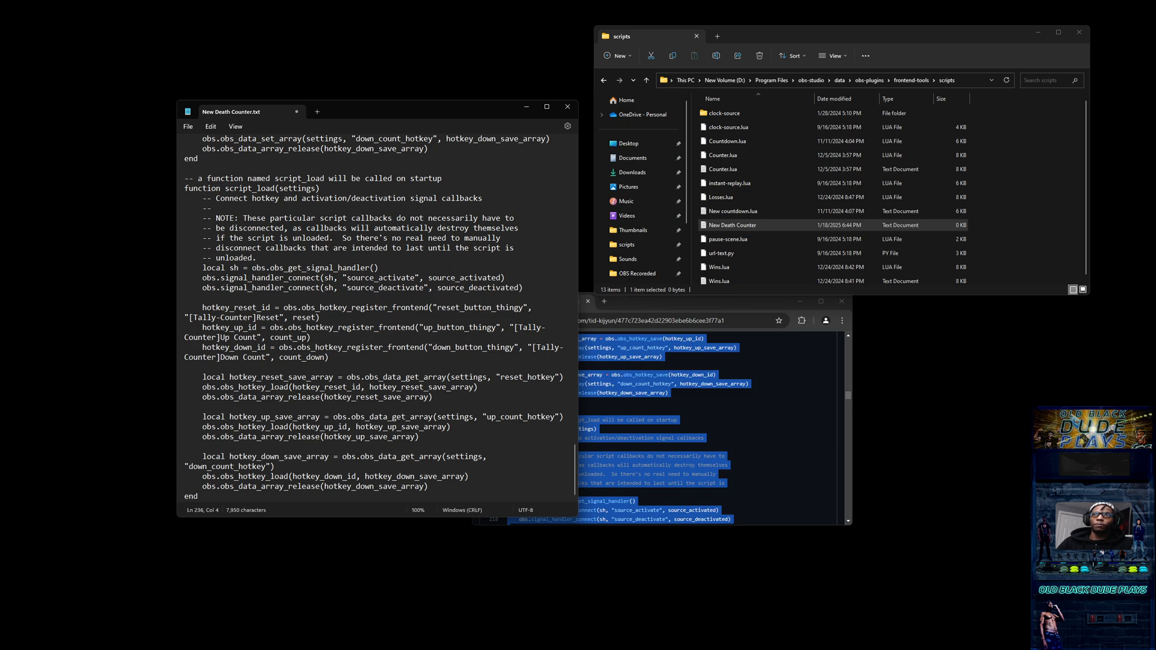
Save the file as New Death Counter.lua with Save as type All files in the scripts folder
click(188, 127)
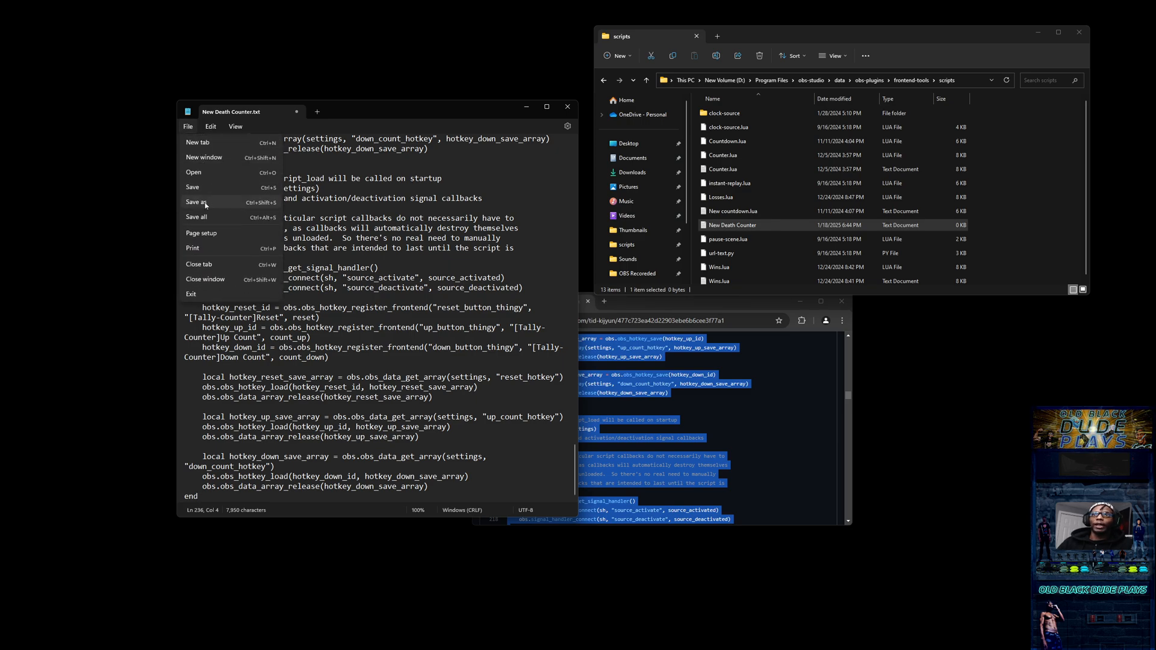
click(196, 202)
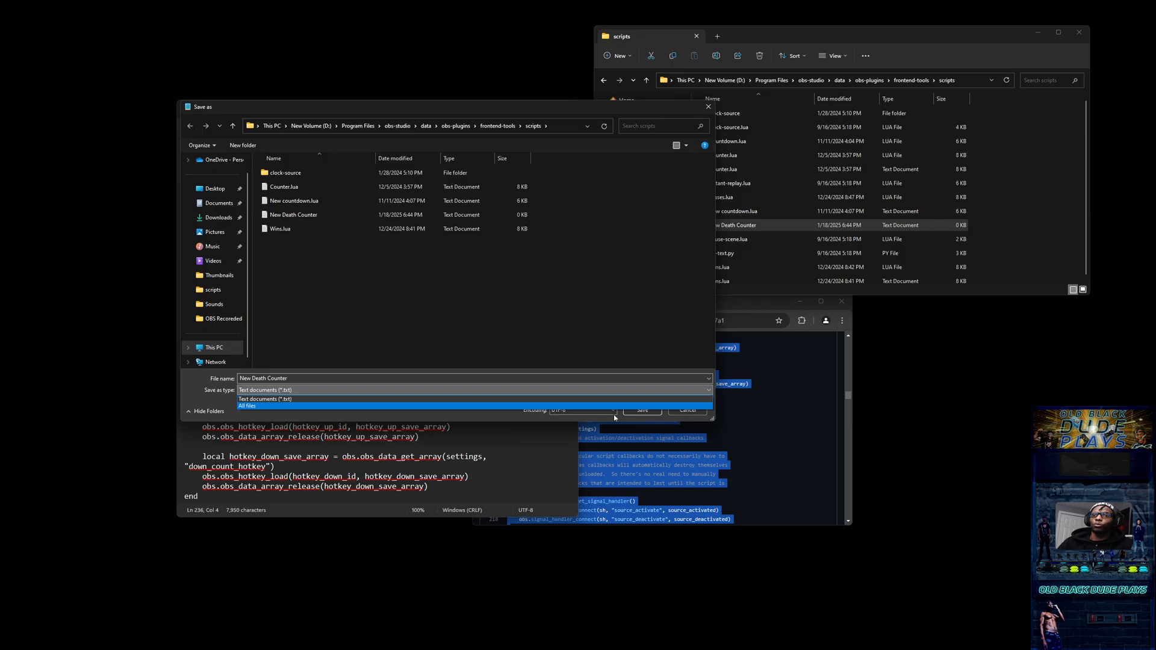
click(248, 406)
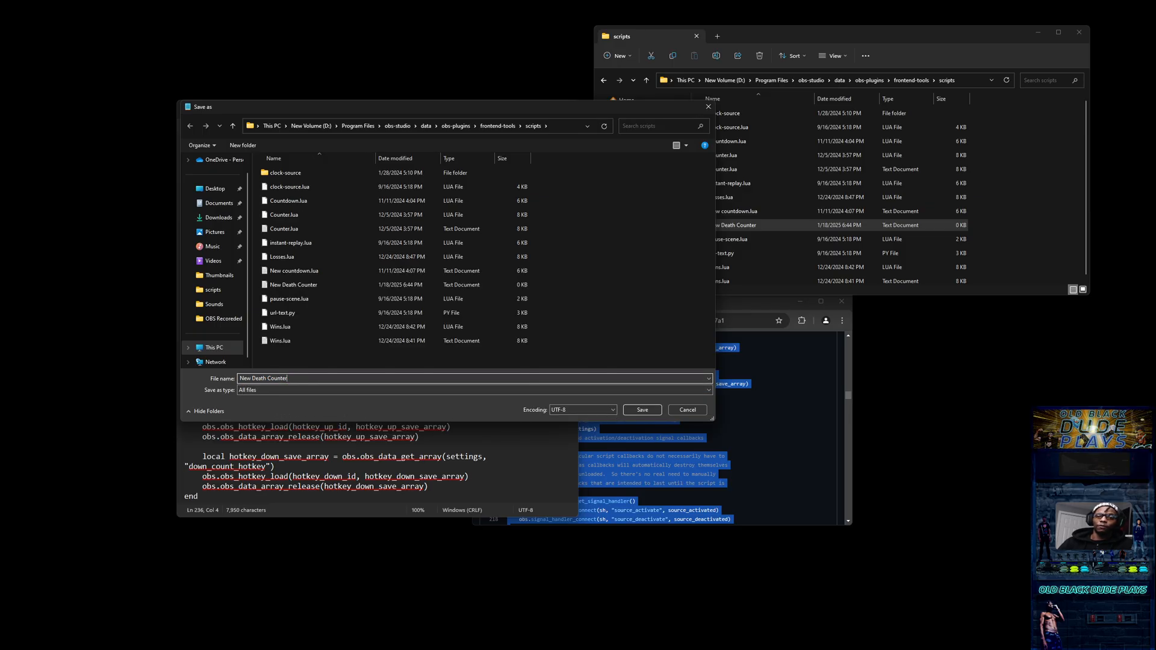
text(.)
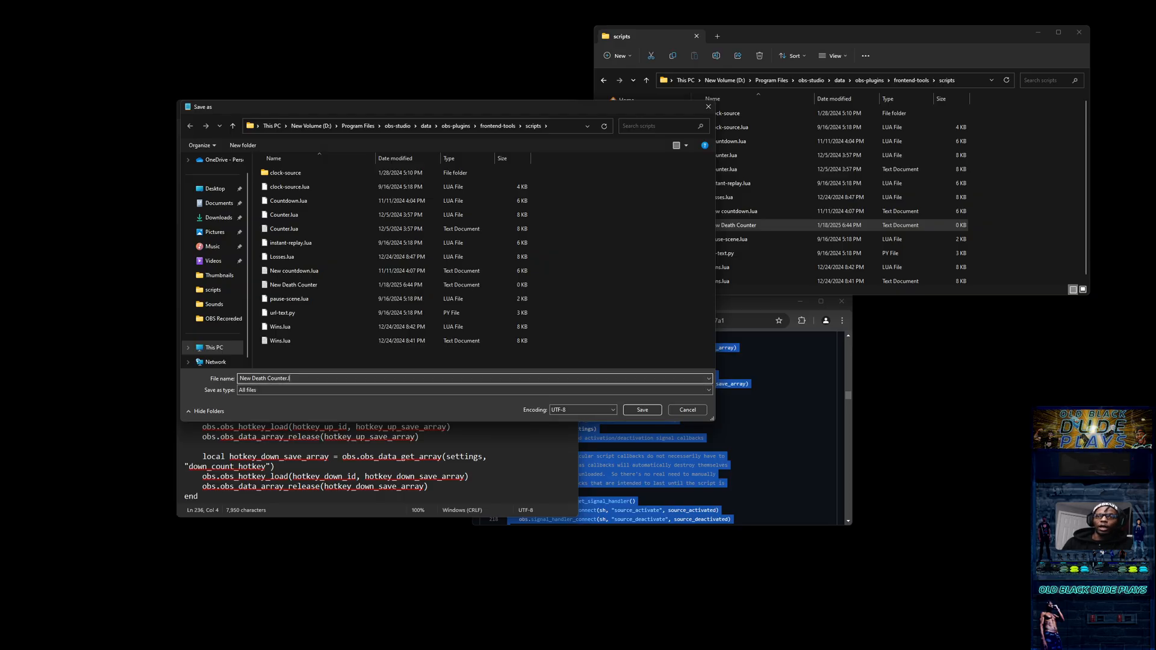
text(lua)
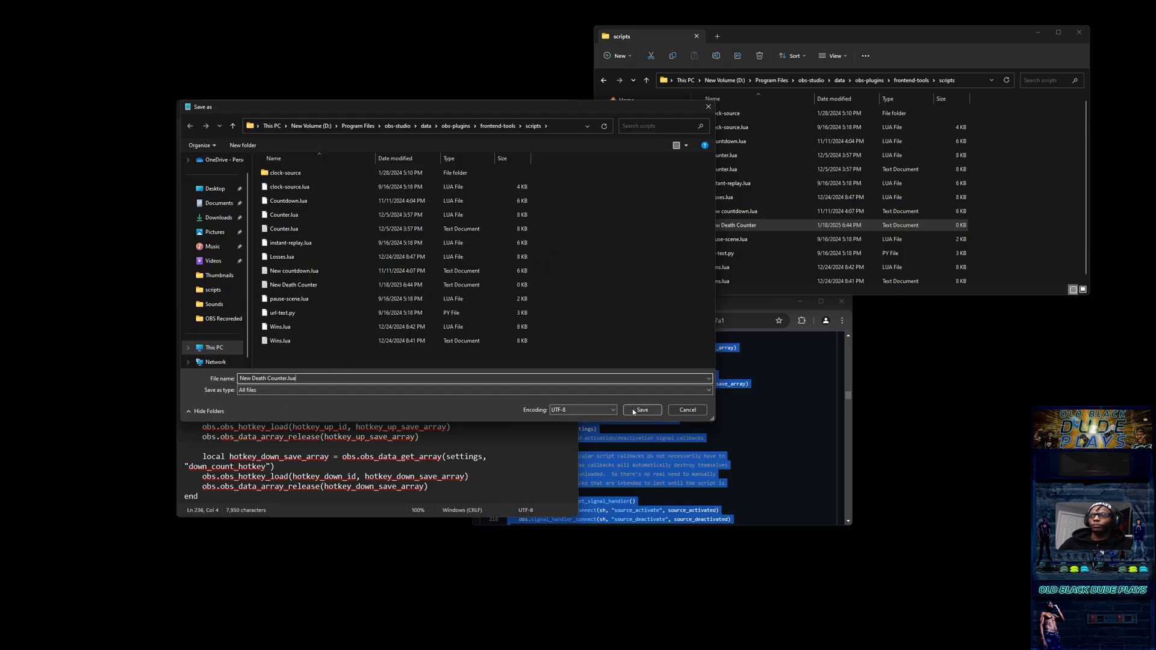
click(640, 409)
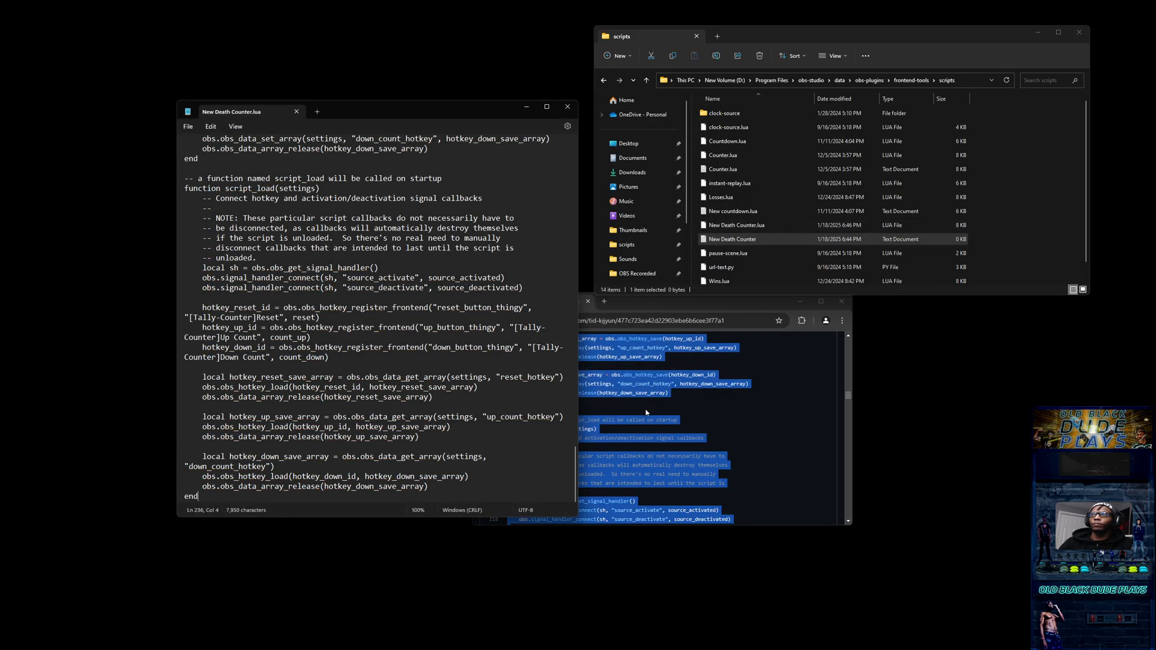
click(734, 225)
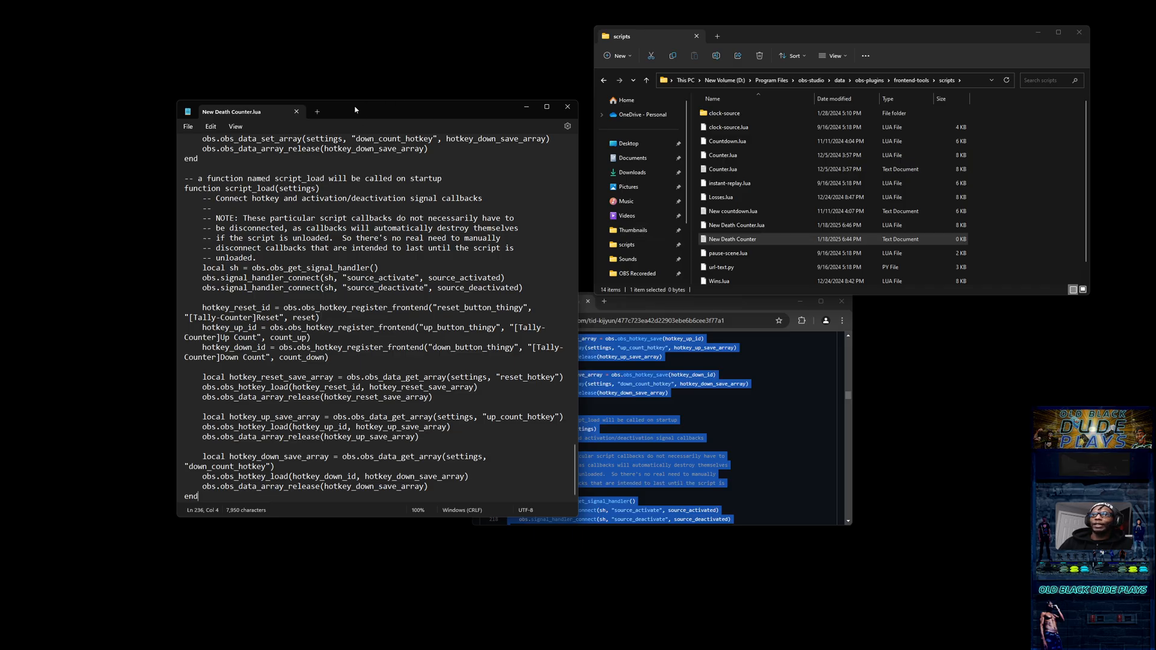
mouse_move(524, 117)
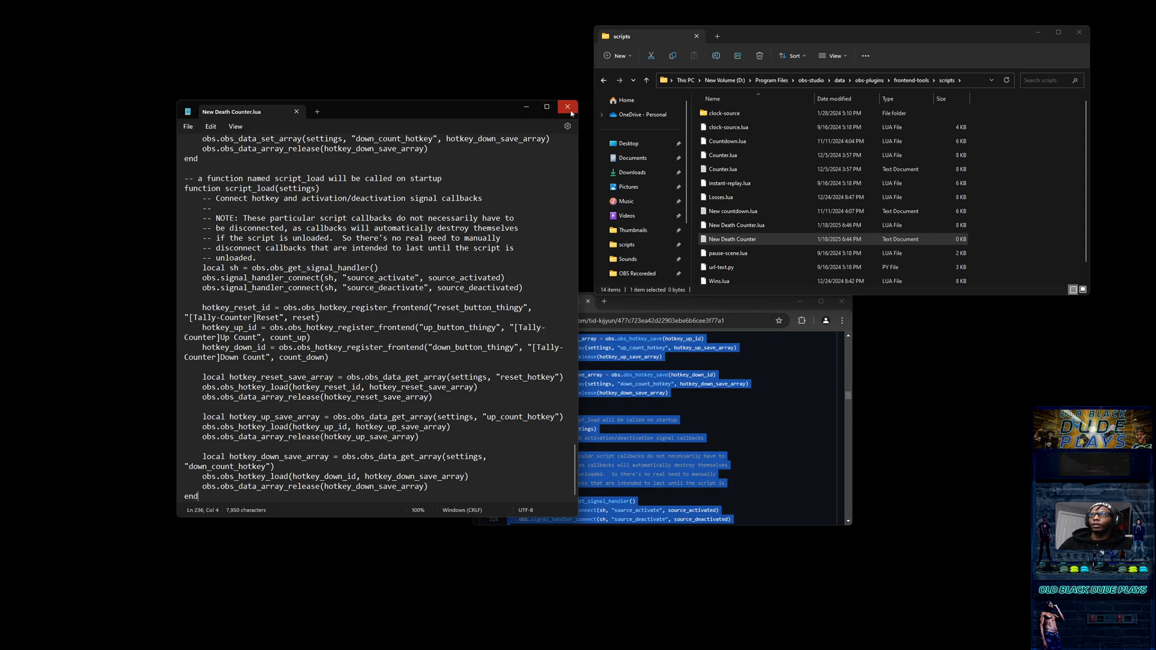
Close Notepad, leaving OBS Studio in front
click(568, 106)
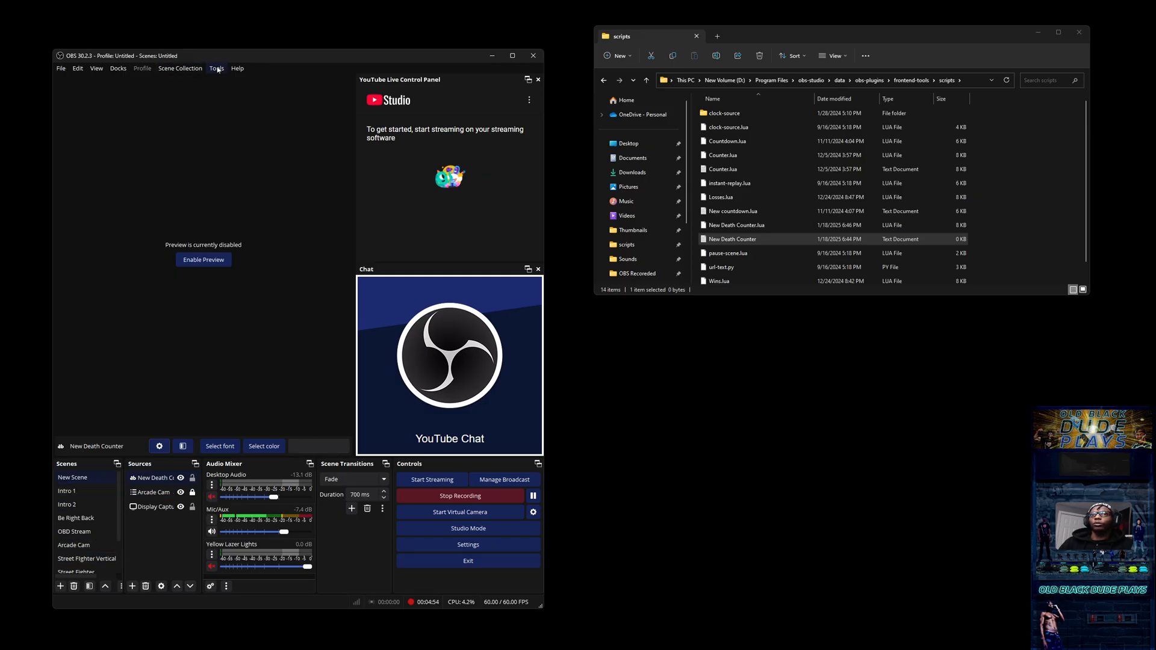
Load New Death Counter.lua into the Scripts list via Tools > Scripts
click(216, 68)
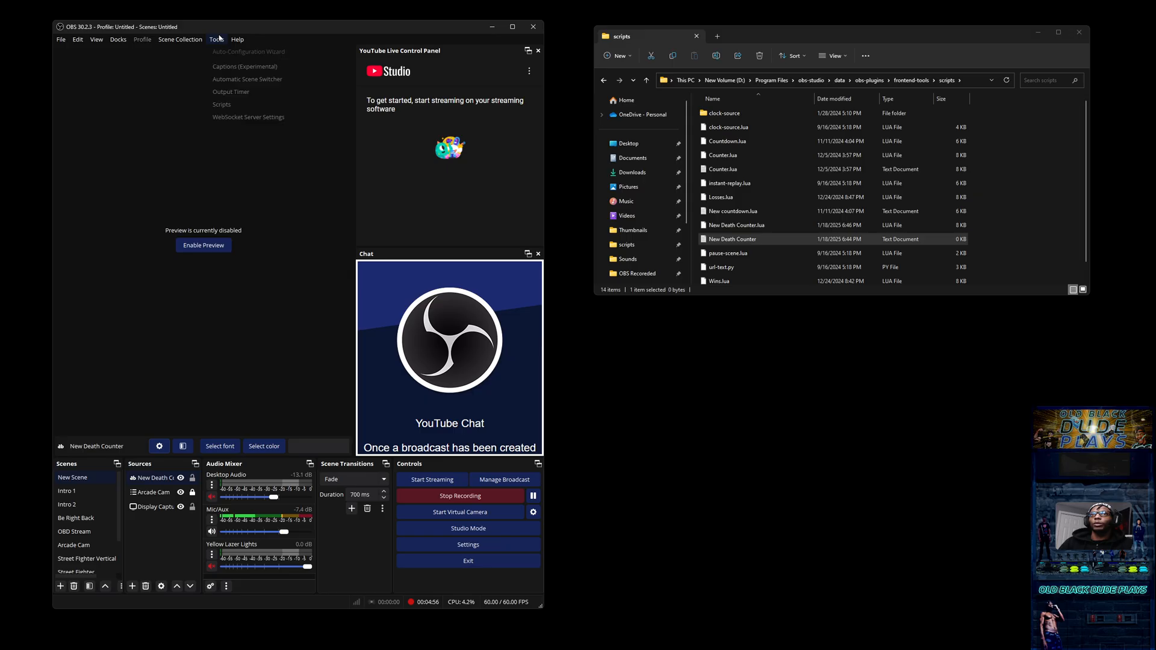
click(221, 104)
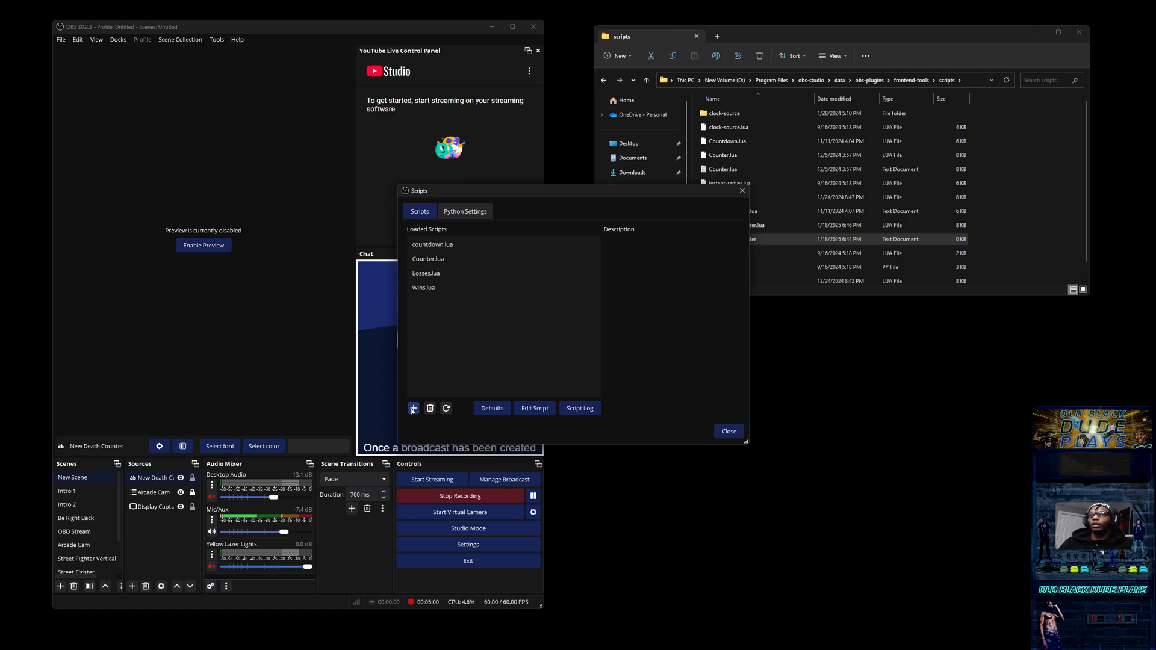
click(442, 259)
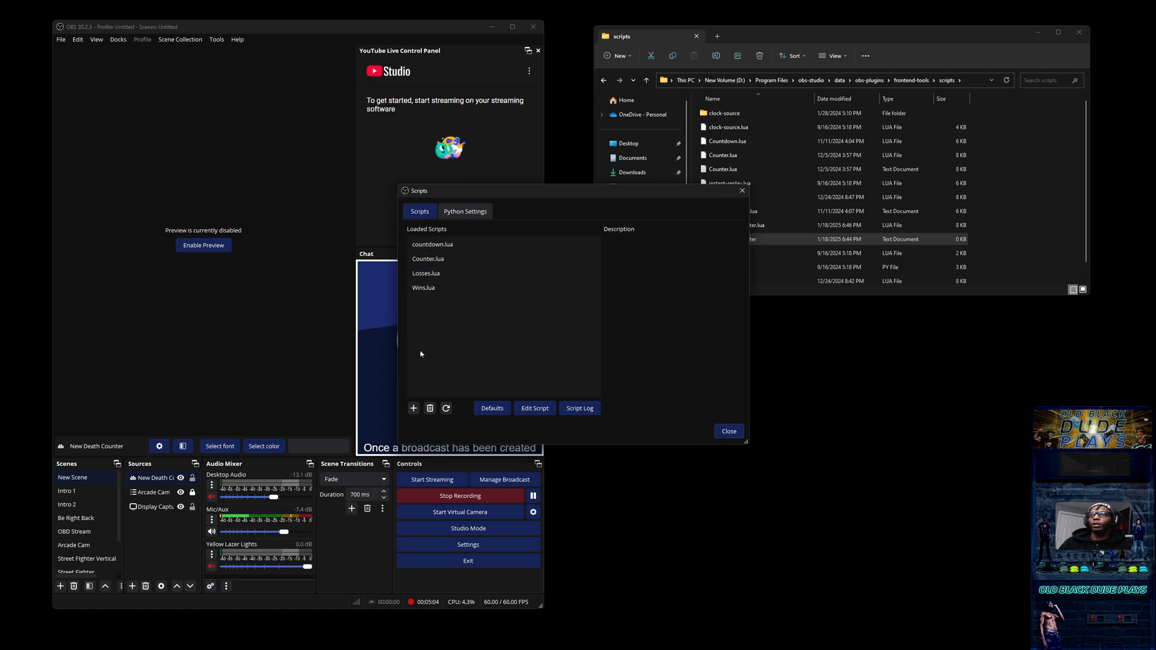
click(413, 408)
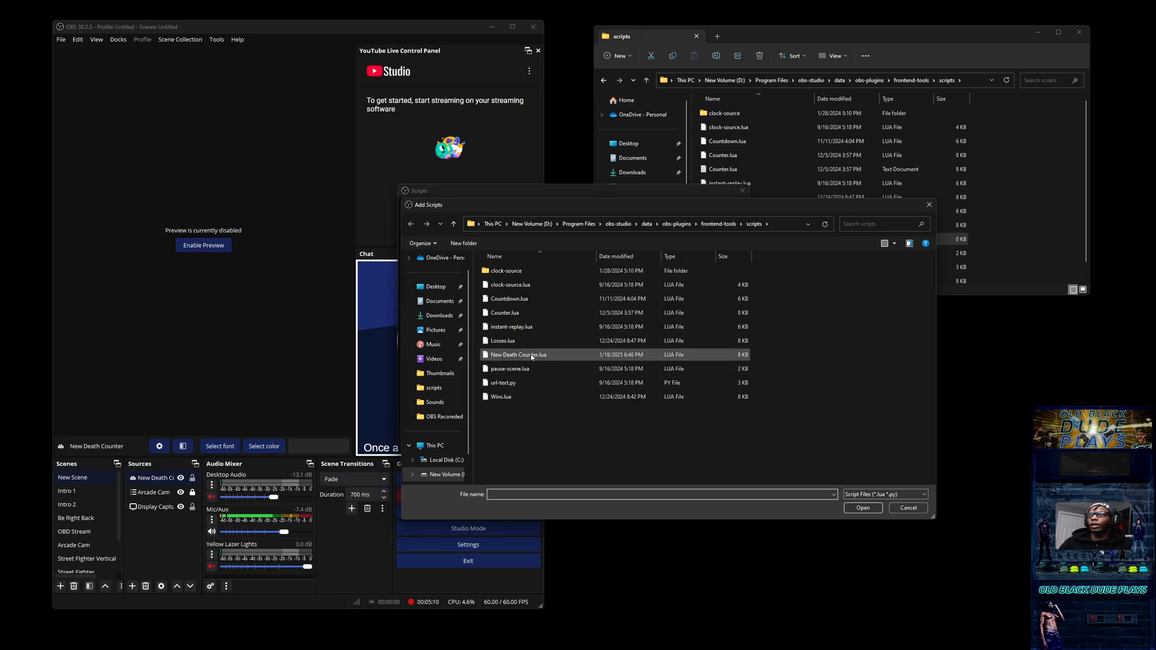
click(517, 354)
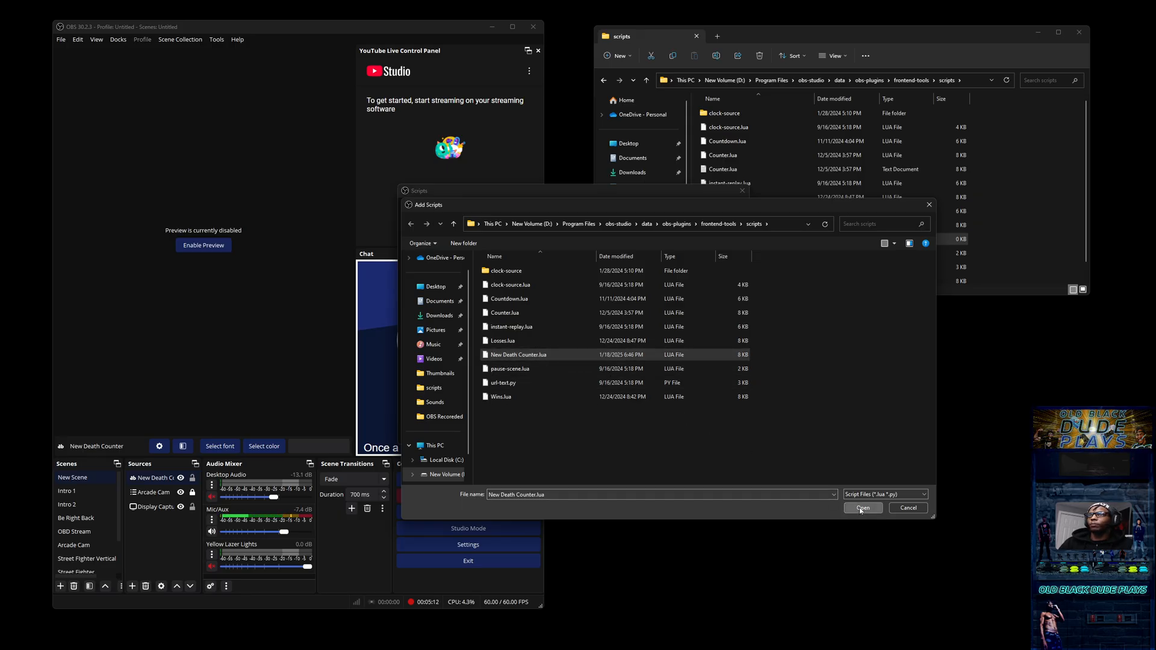
click(862, 508)
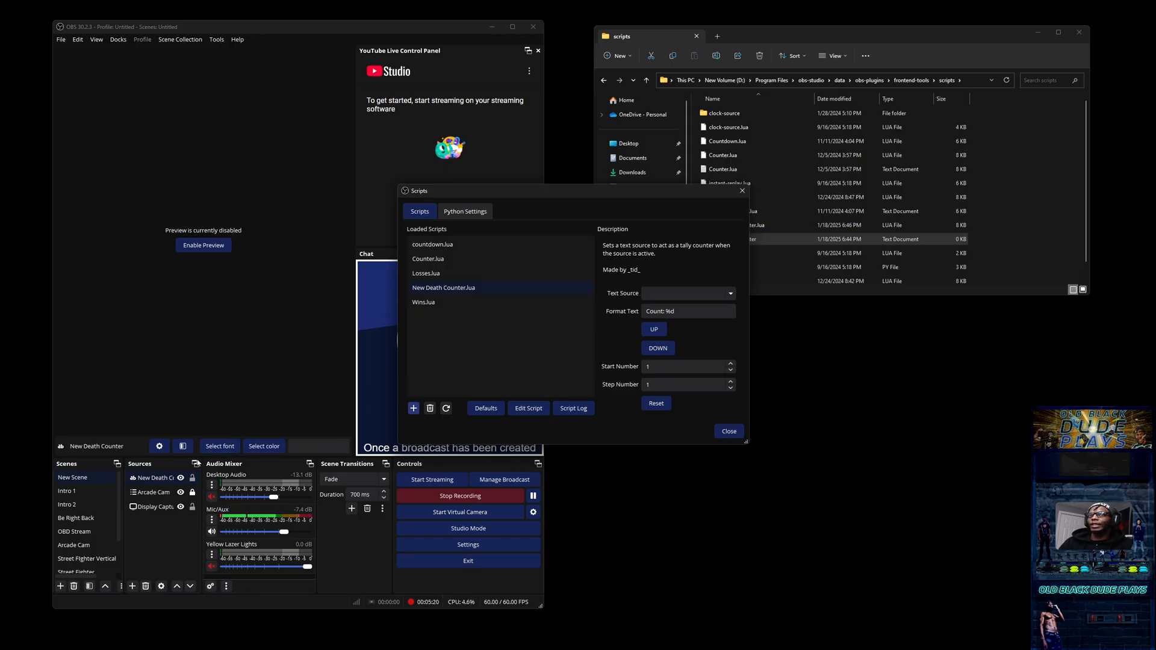
Target the New Death Counter text source and test the counter up and back down
click(155, 478)
text(Deaths)
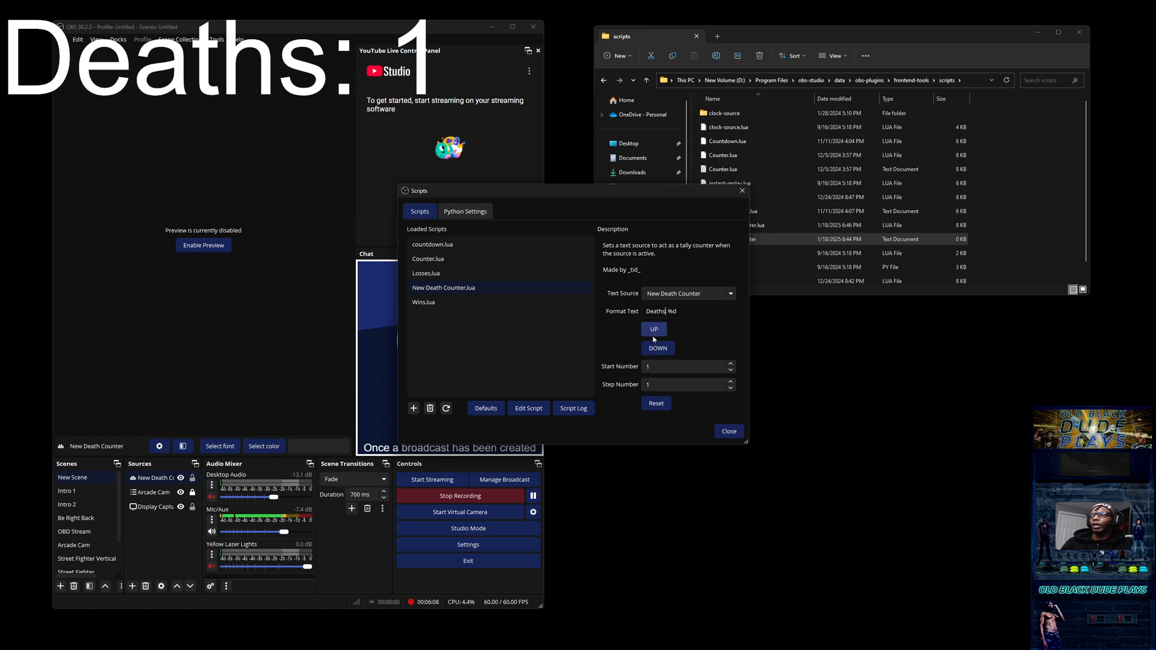
click(653, 329)
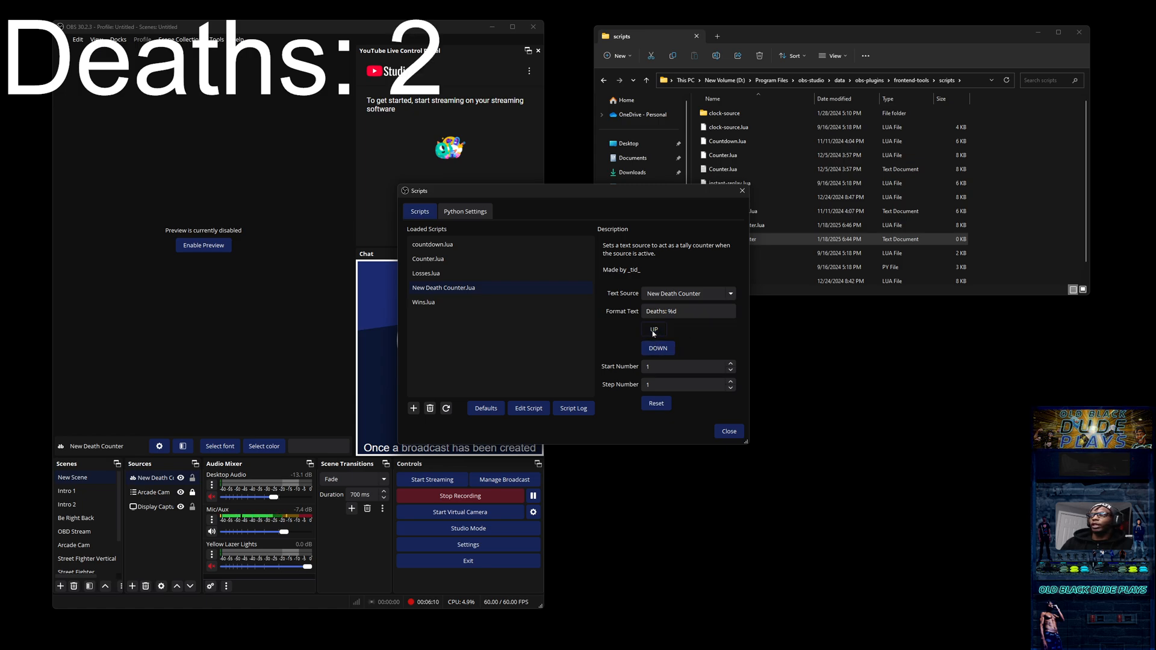
click(657, 347)
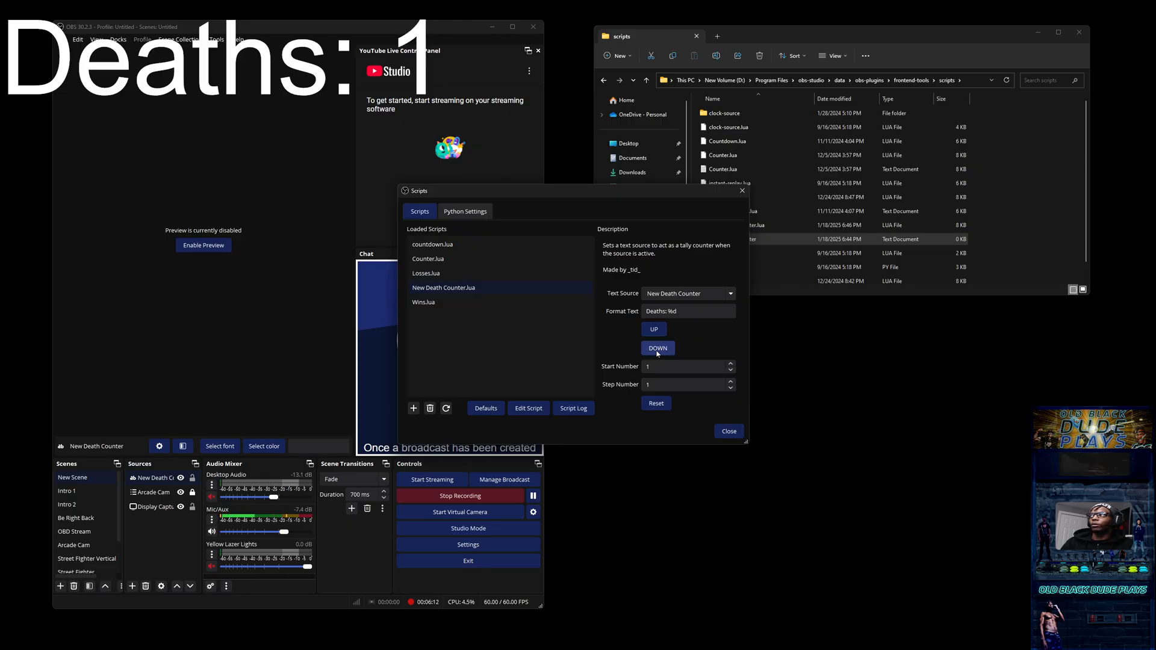
click(657, 347)
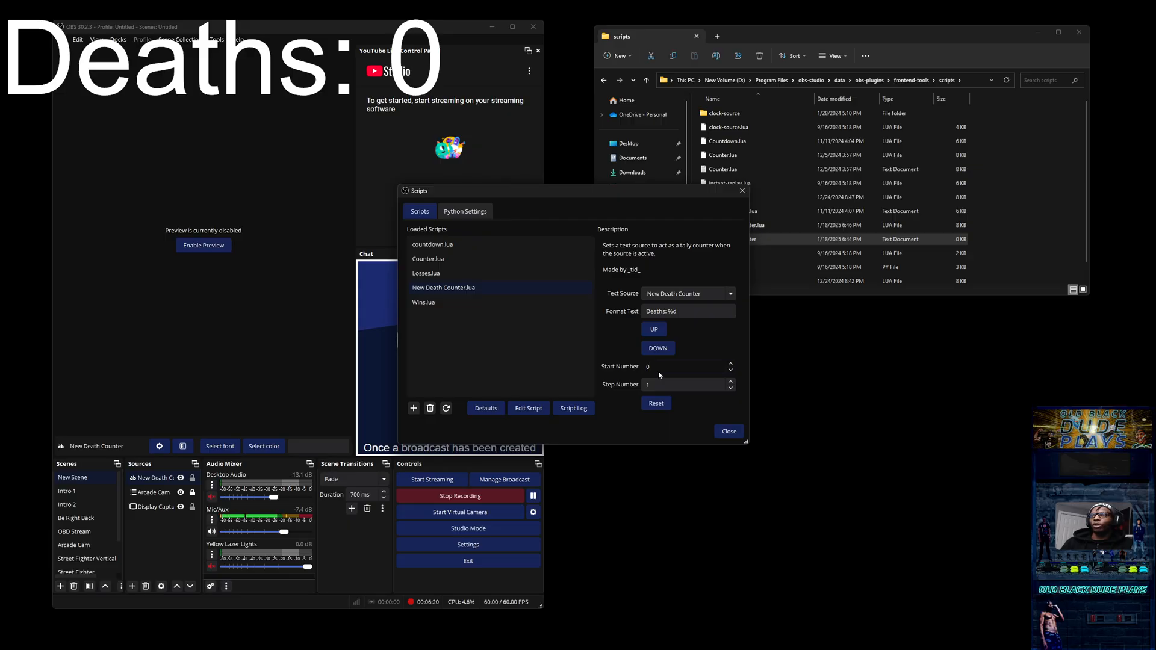
Set the counter's Start Number to 0 and close the scripts window
click(681, 366)
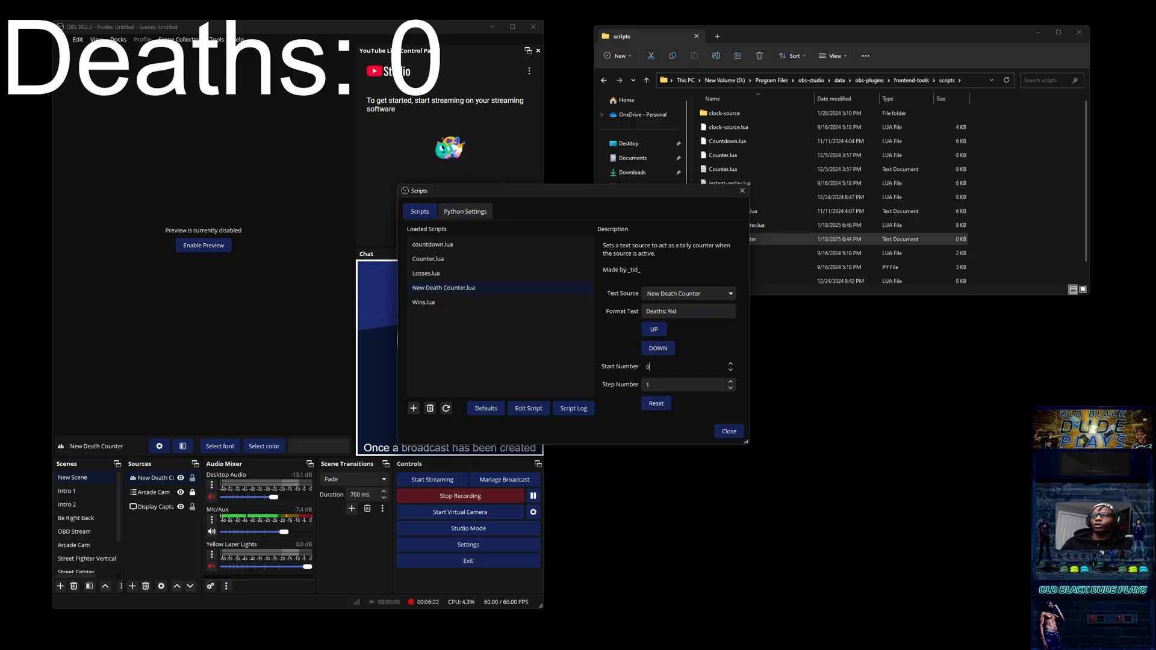
mouse_move(629, 382)
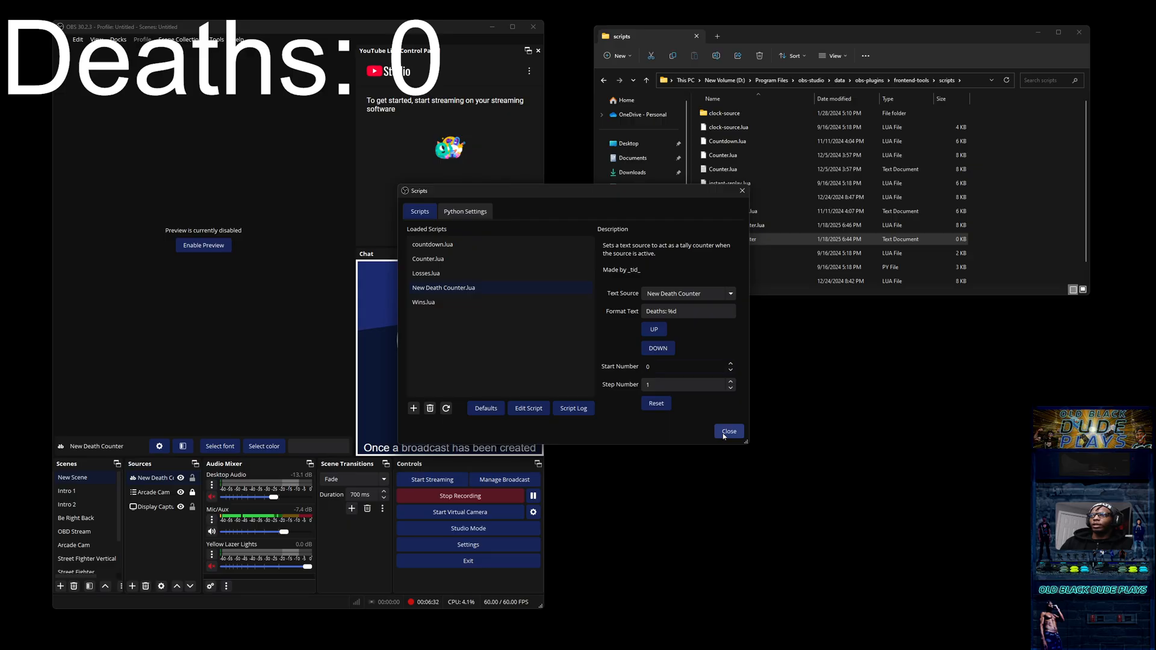
click(727, 431)
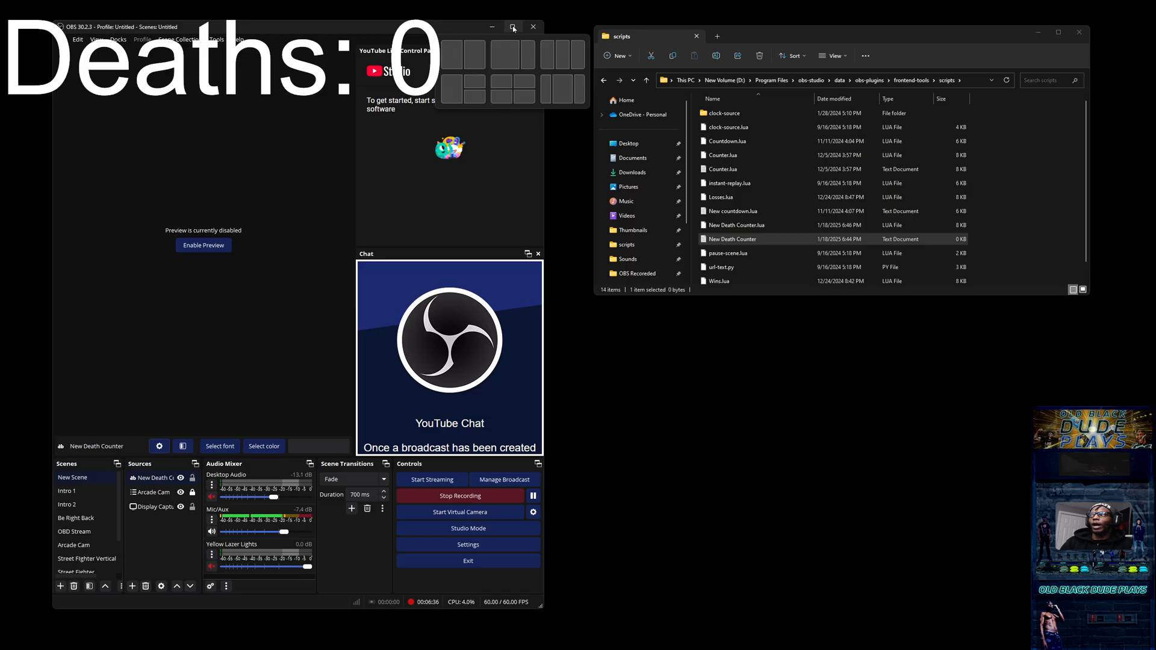
Maximize the OBS window and bring up the Settings dialog
click(513, 28)
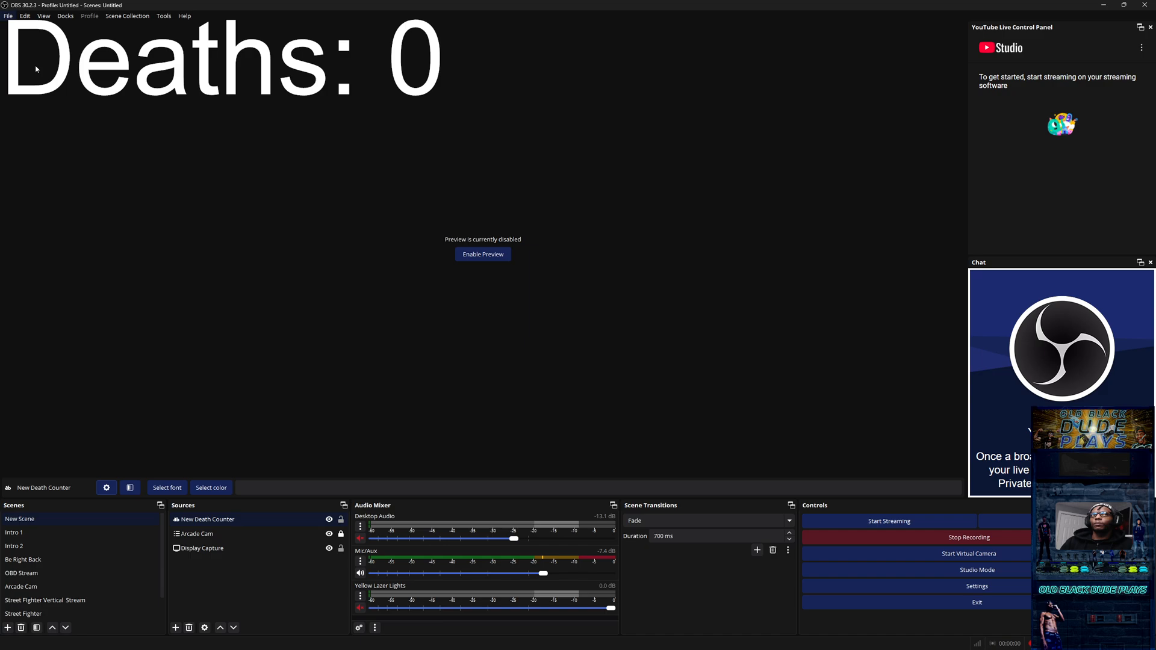
click(977, 587)
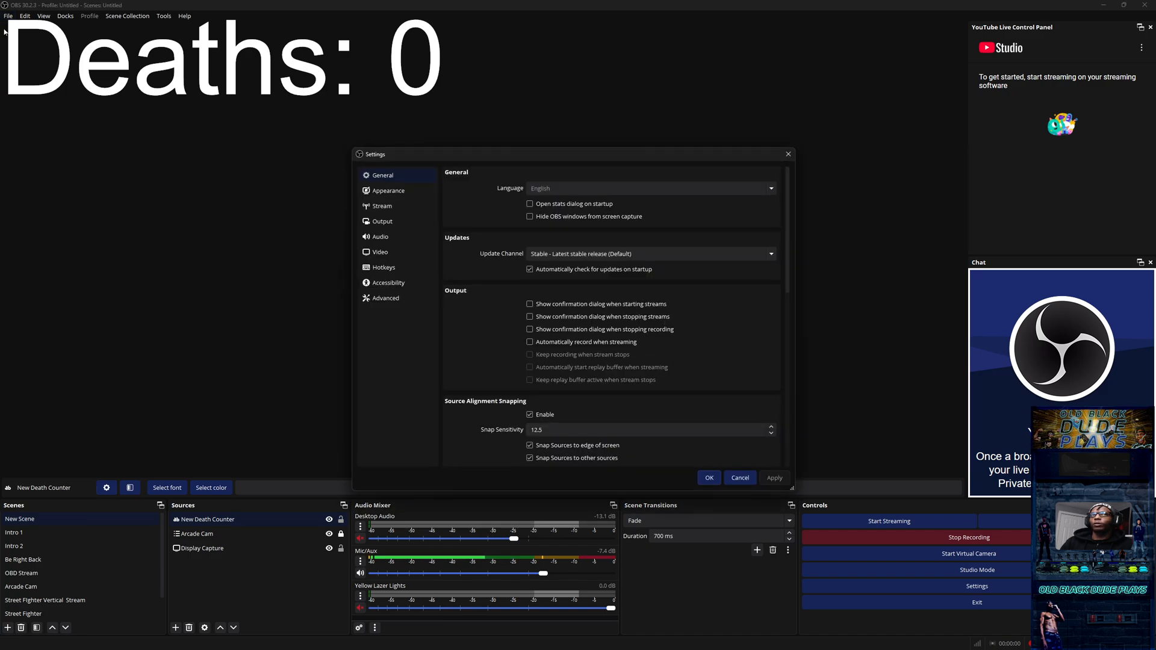
click(708, 478)
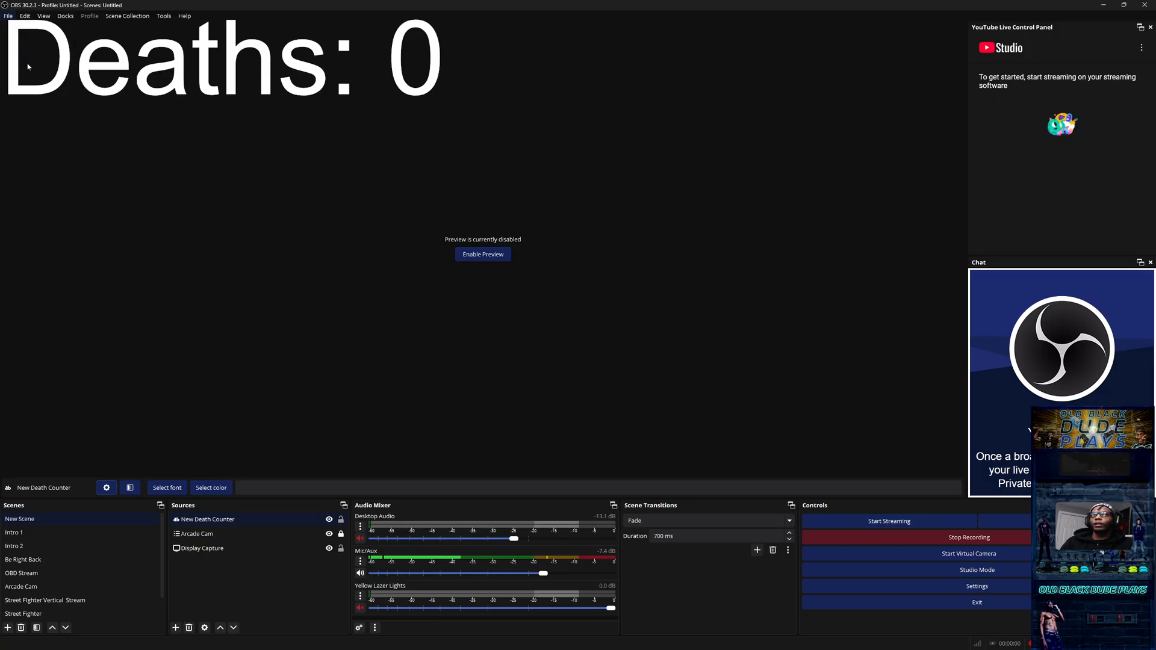
click(977, 587)
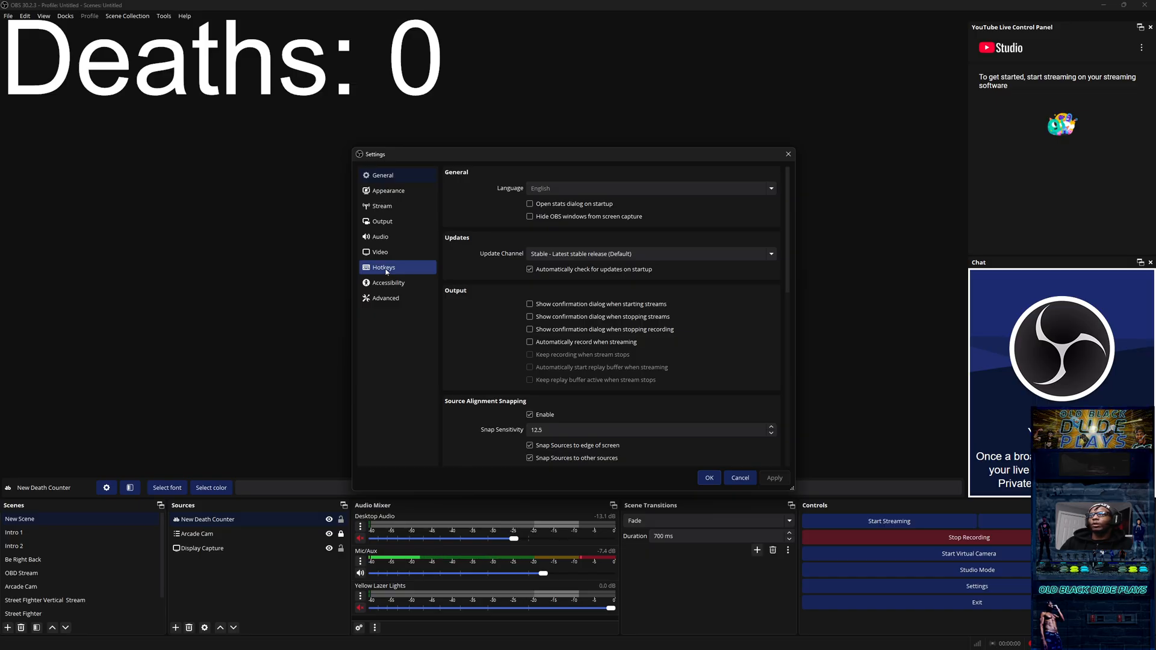
Filter Hotkeys by 'counter' to review the Tally-Counter bindings, then cancel without changes
click(383, 267)
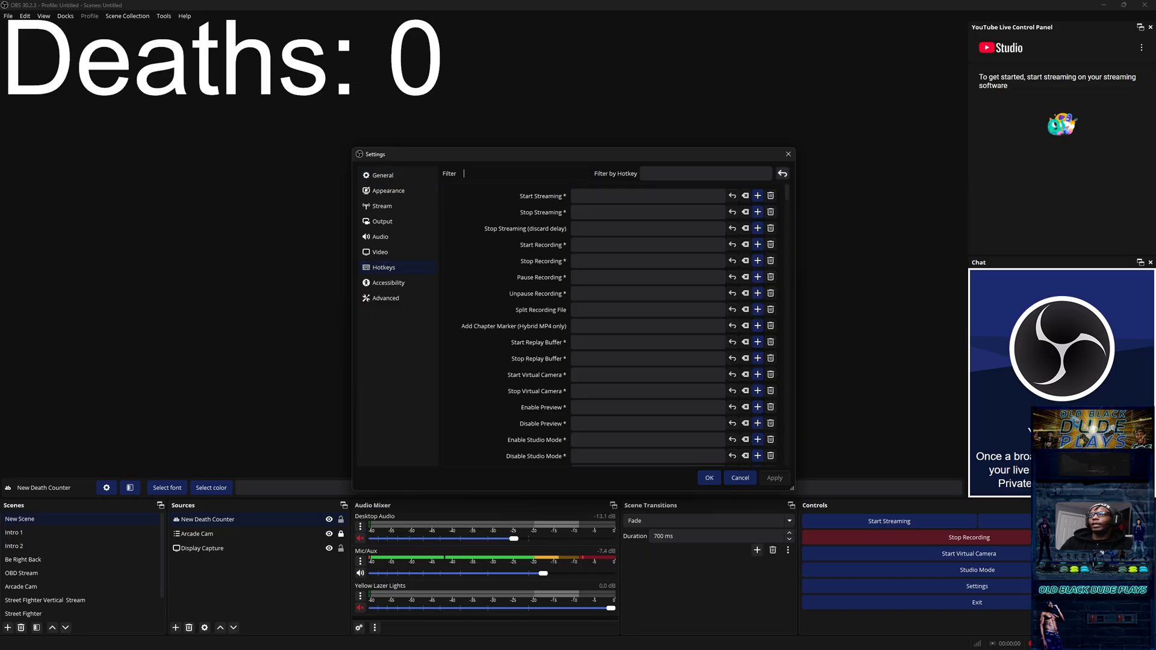
text(counter)
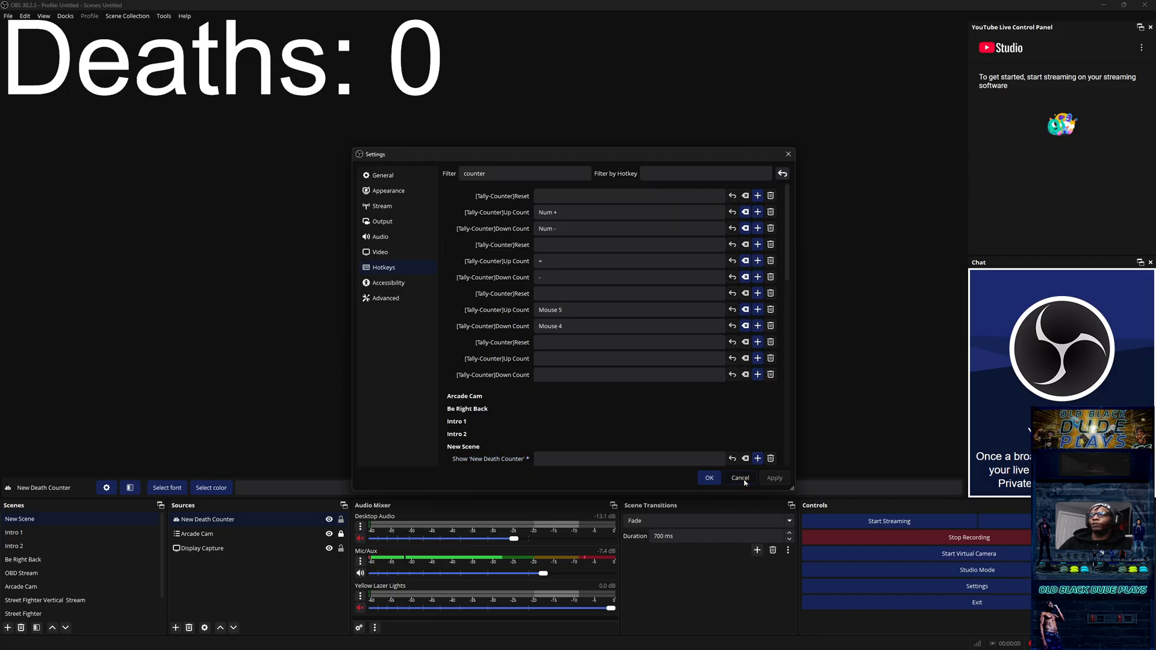
click(708, 478)
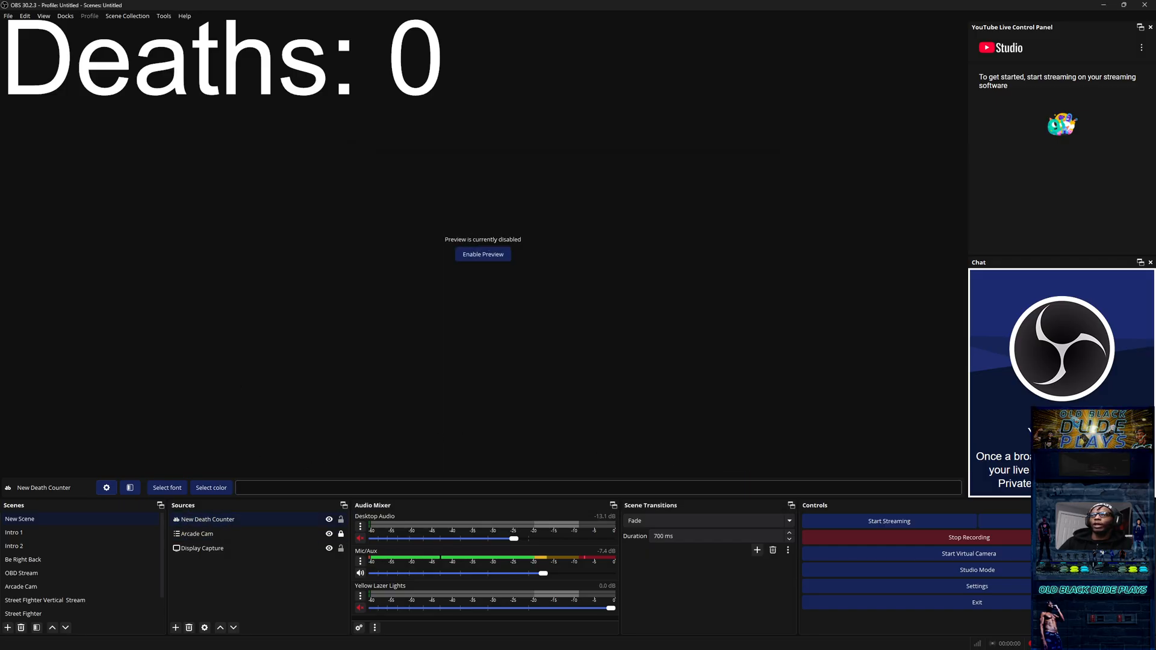
Set the New Death Counter text colour to red in its properties
click(210, 519)
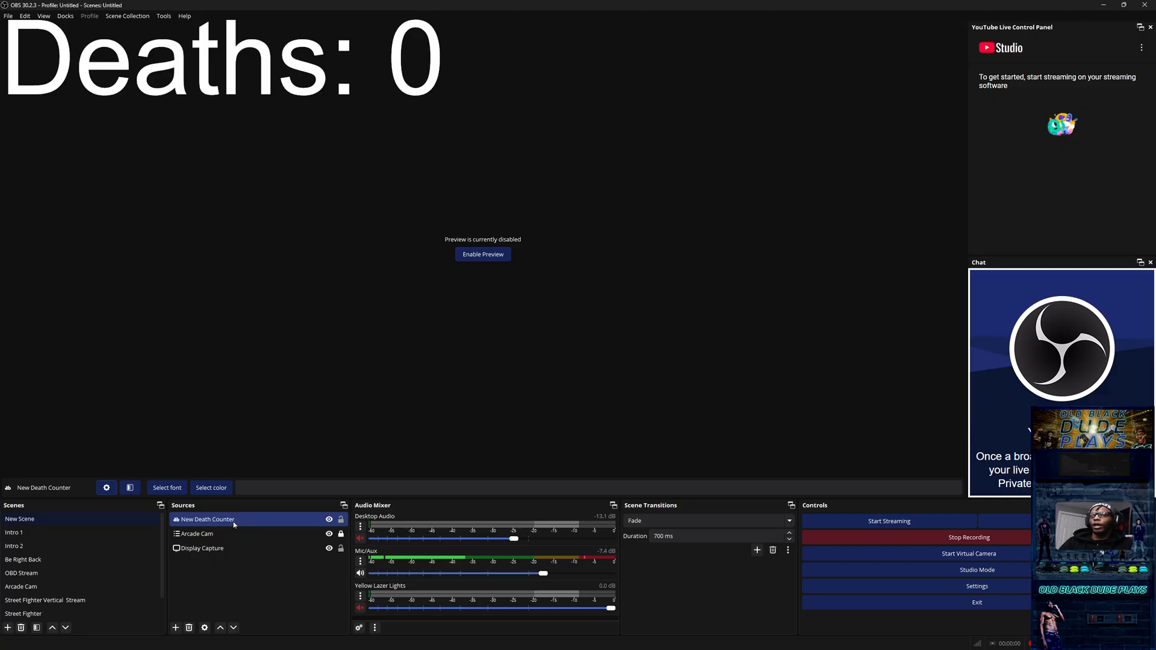
double_click(206, 519)
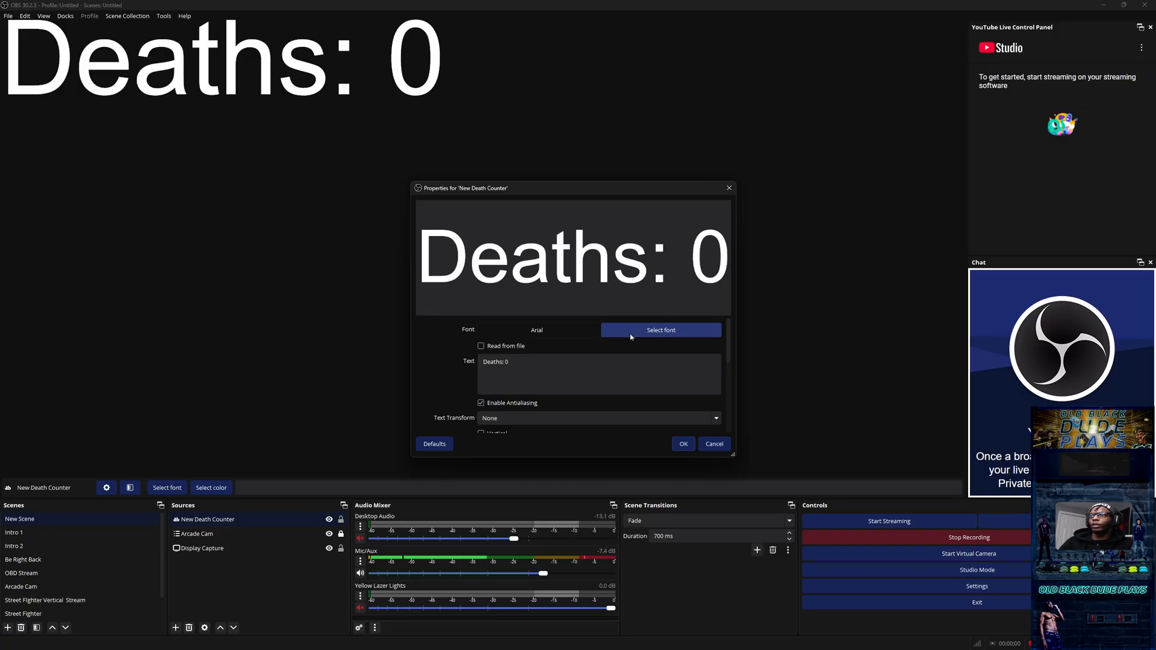
scroll(down, 3)
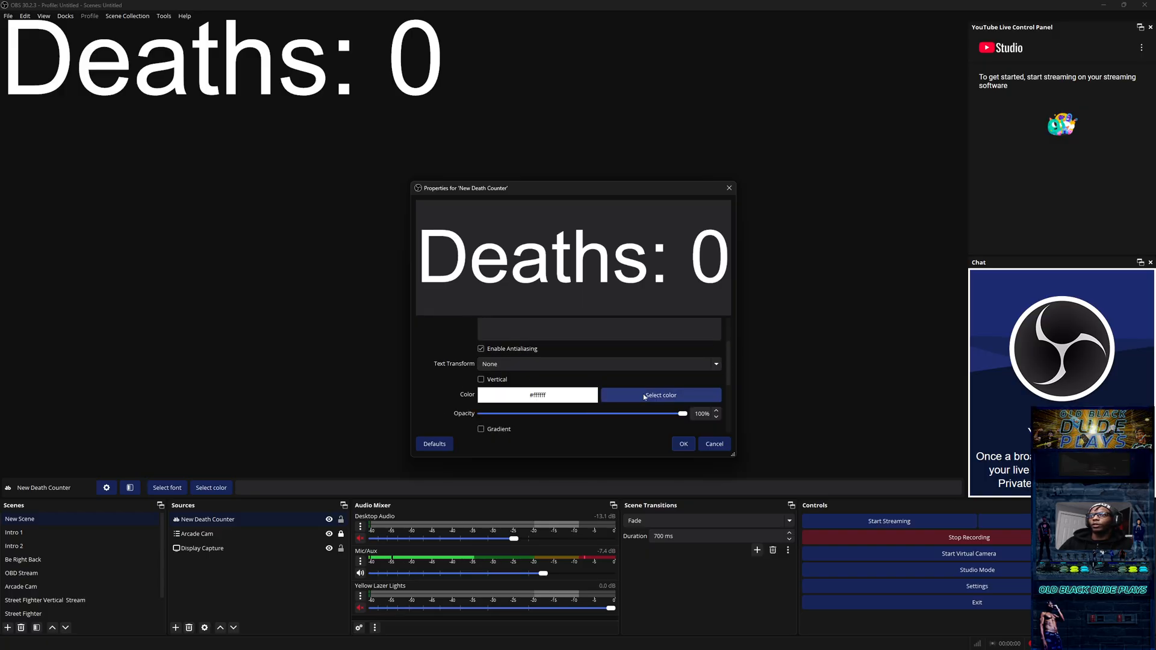
click(660, 394)
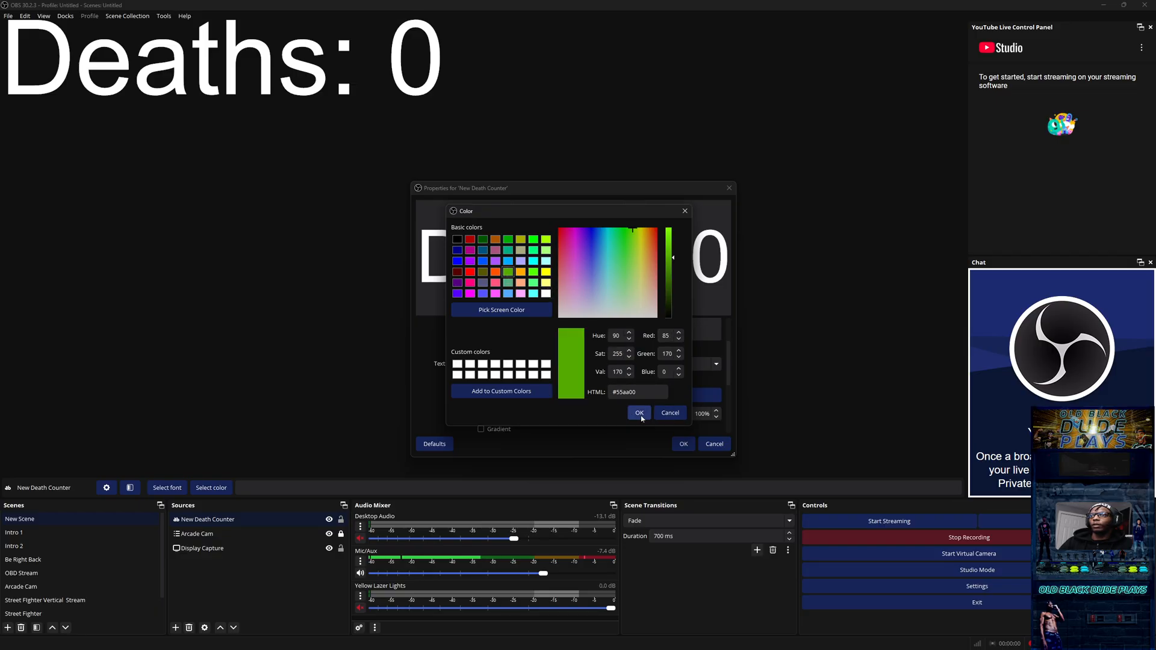
click(469, 273)
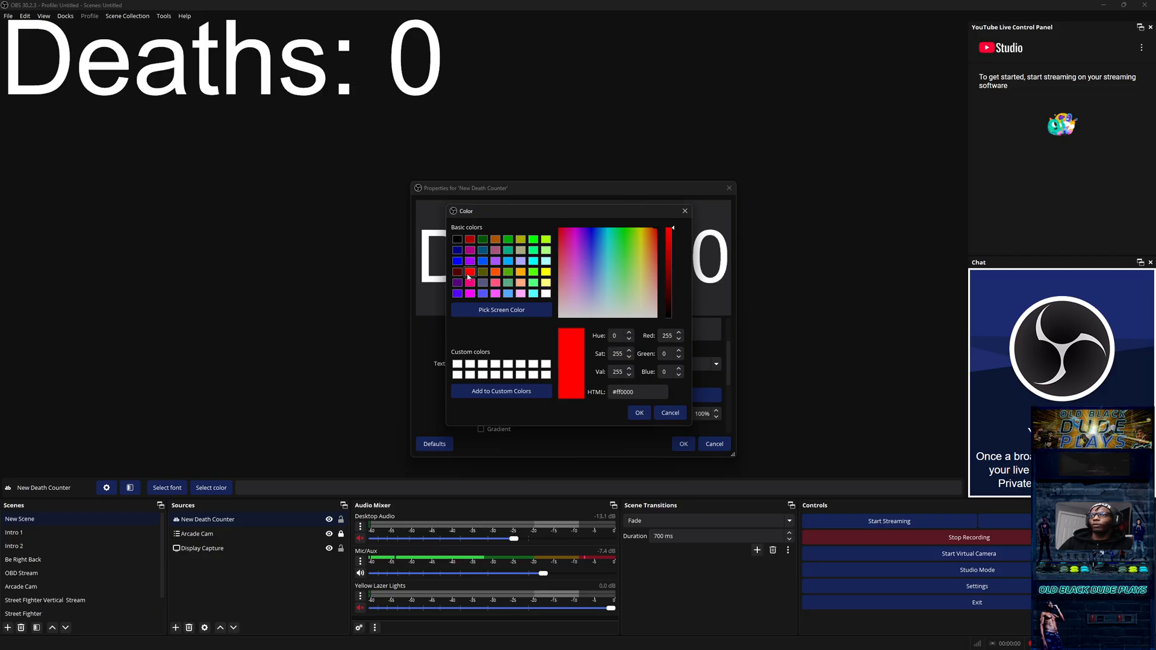
click(638, 413)
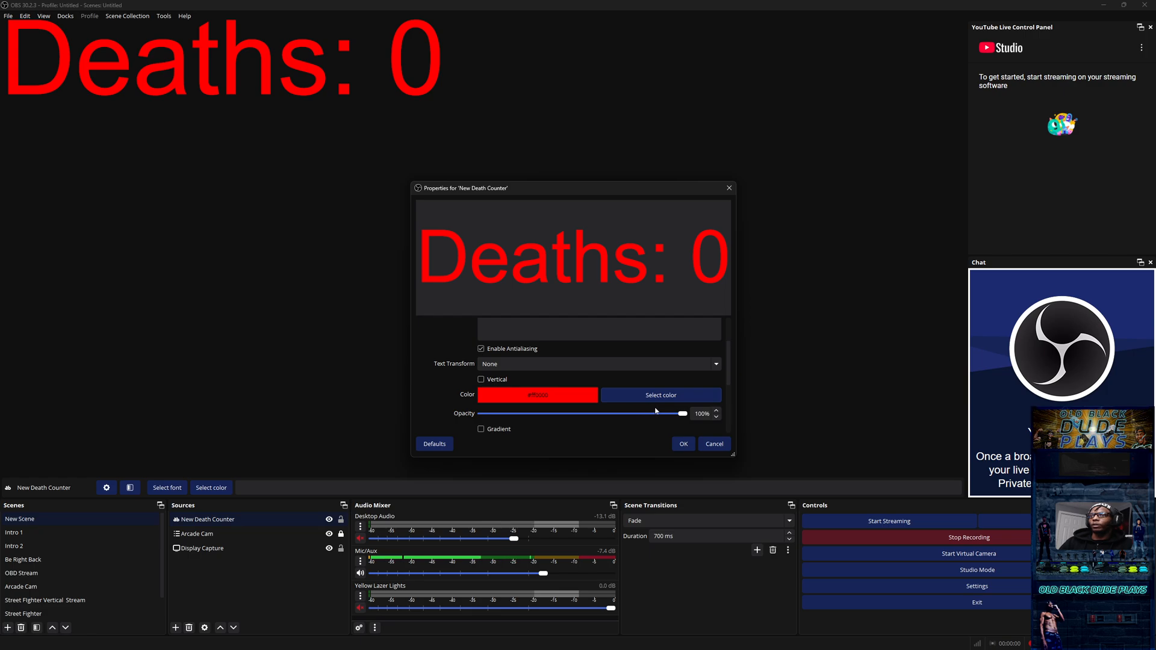
Lower text opacity to 81%, enable a white gradient at 63% opacity, and apply
drag(681, 413, 619, 413)
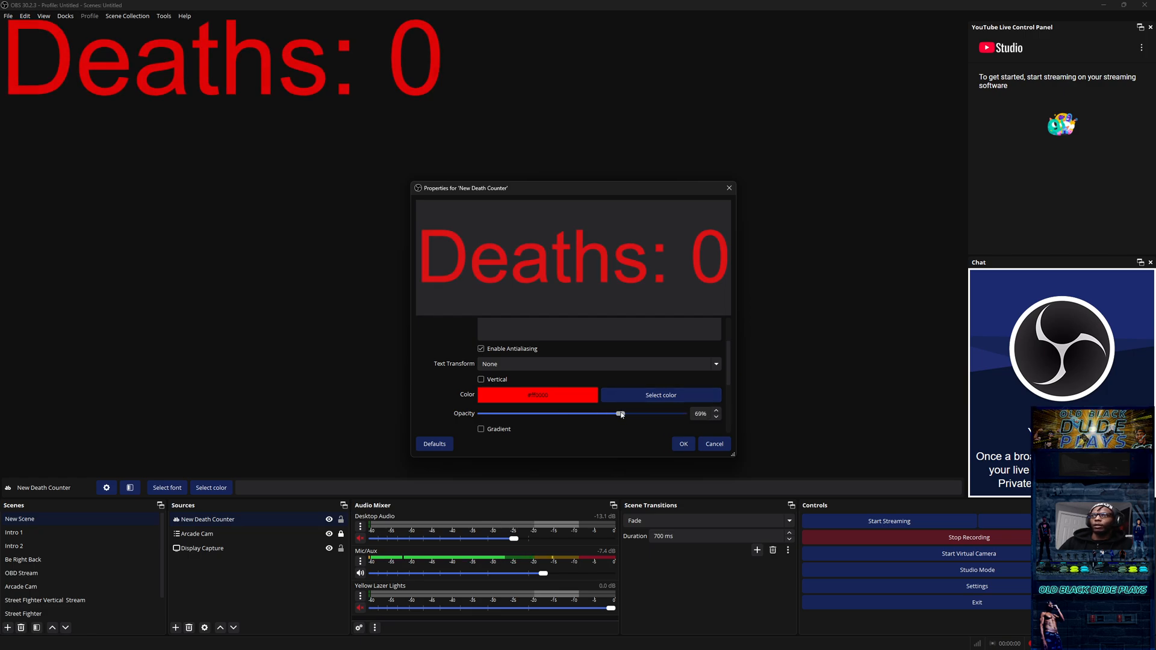
click(481, 417)
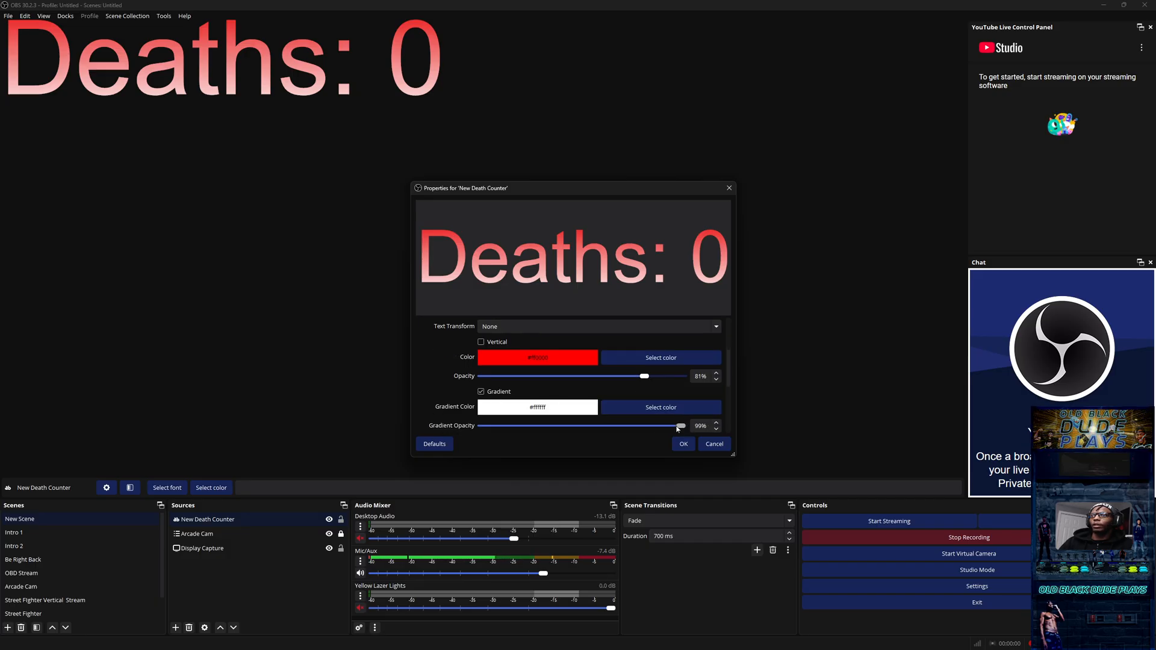
drag(677, 425, 607, 425)
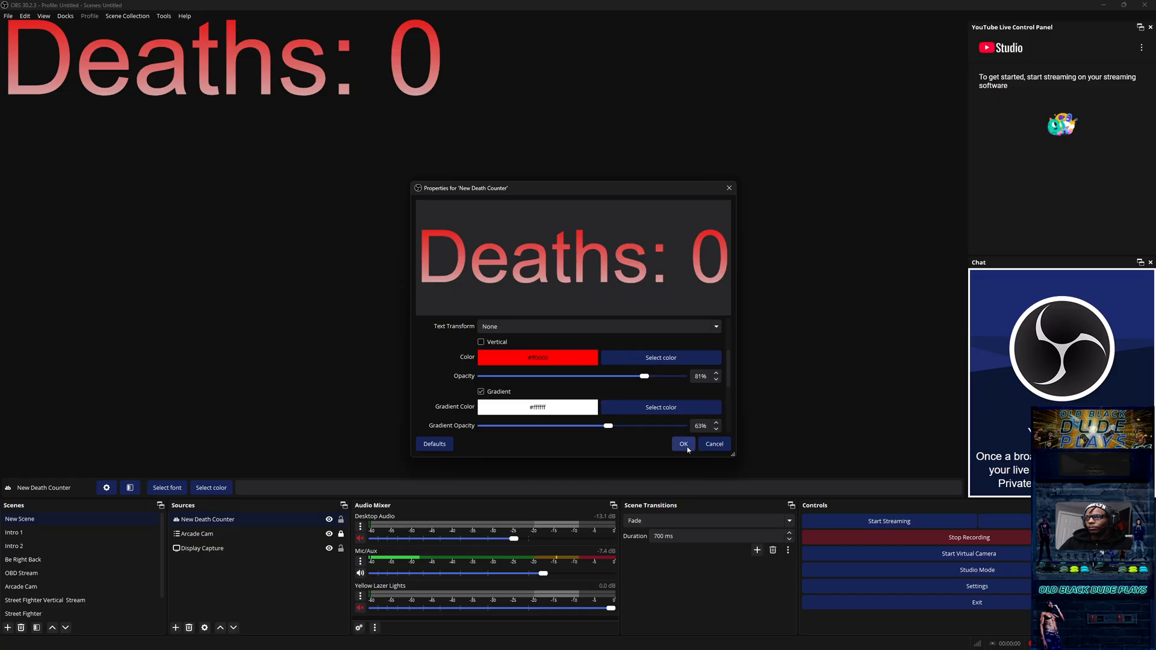
click(681, 444)
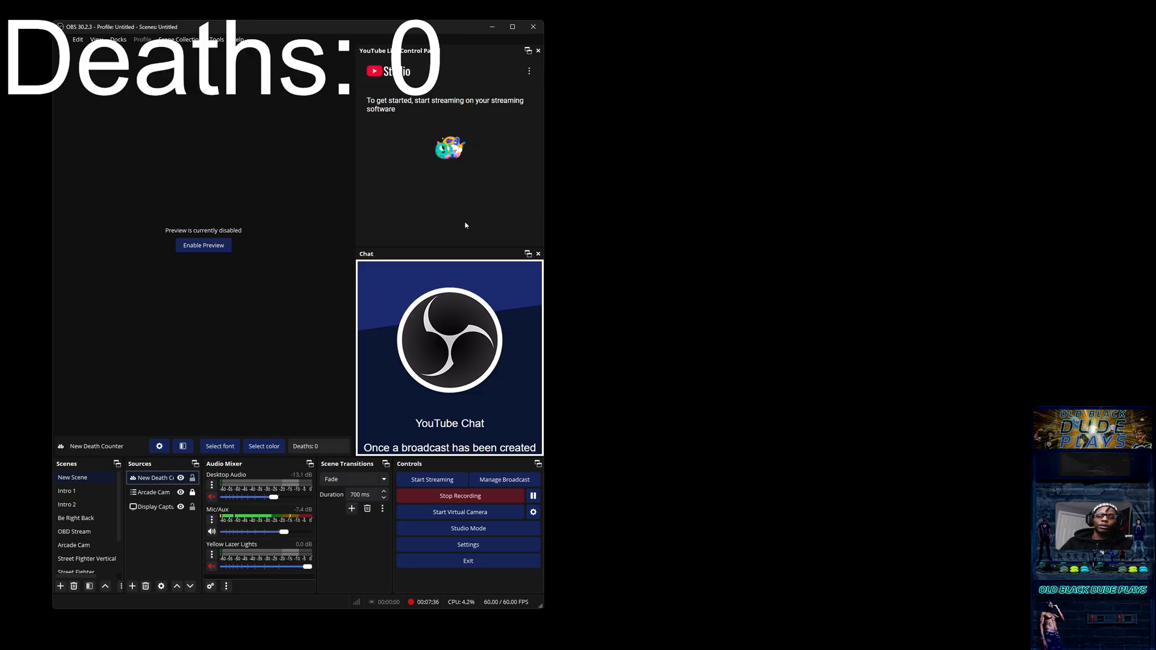
mouse_move(203, 304)
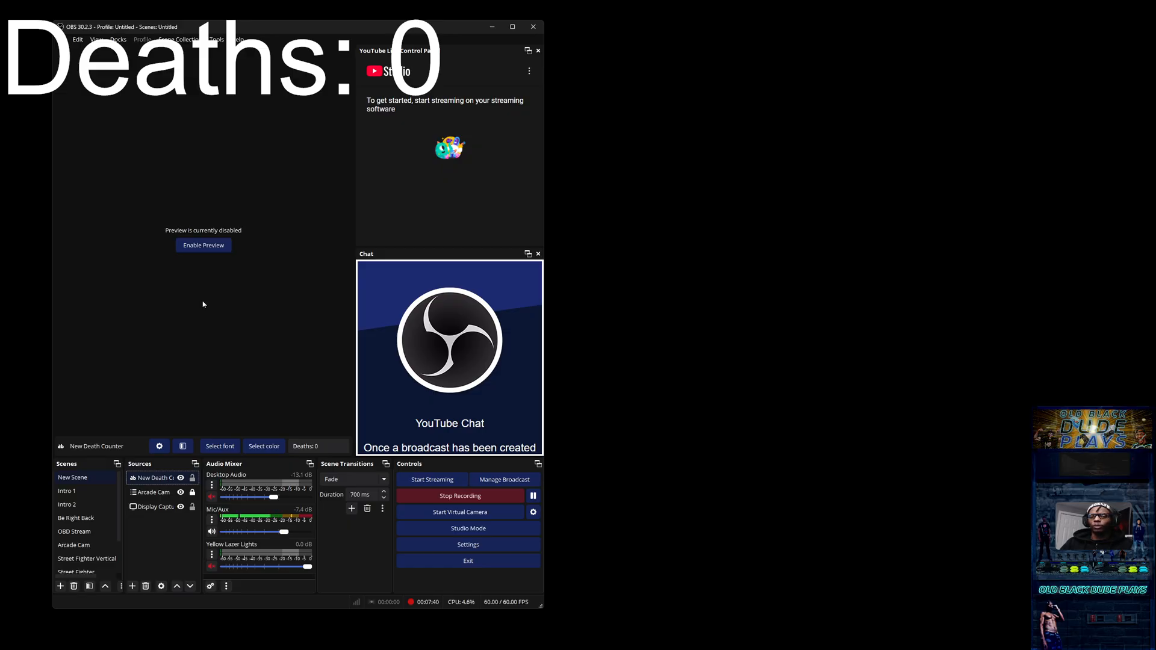